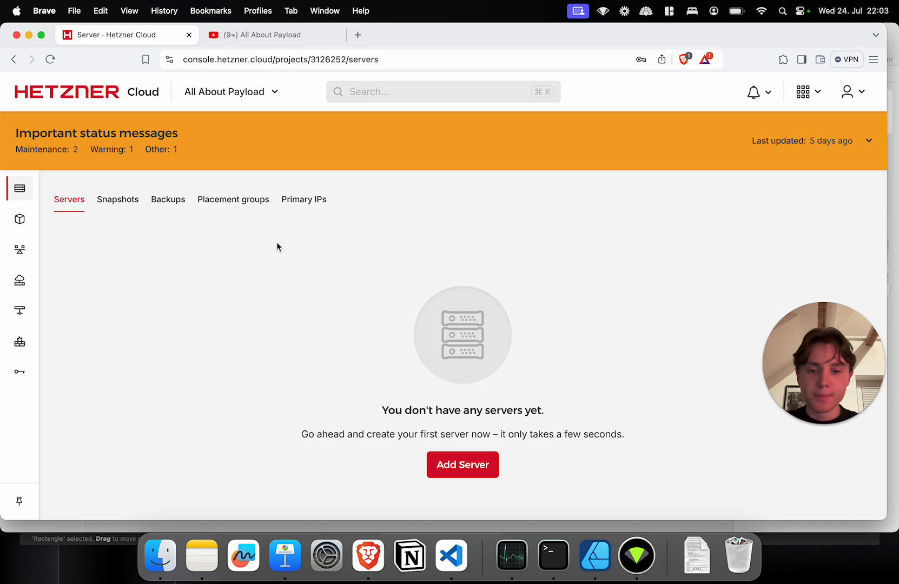
- Start a new server and choose the Arm64 shared vCPU CAX21 plan (4 vCPU, 8 GB)
click(462, 464)
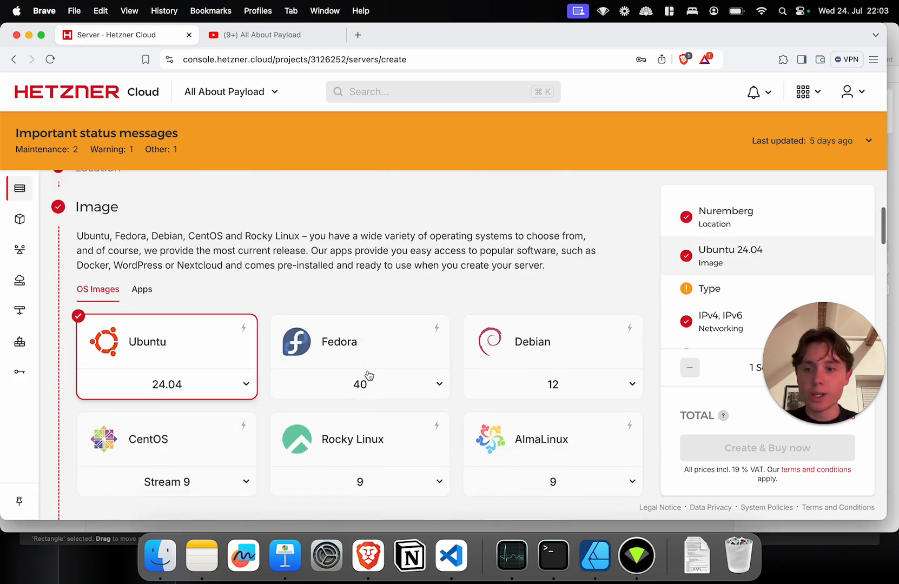
scroll(down, 3)
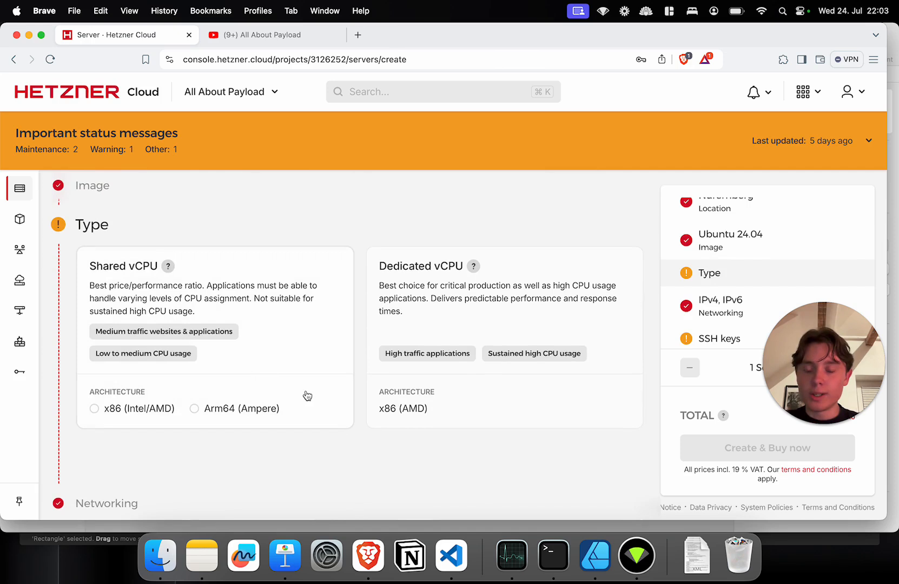
mouse_move(300, 394)
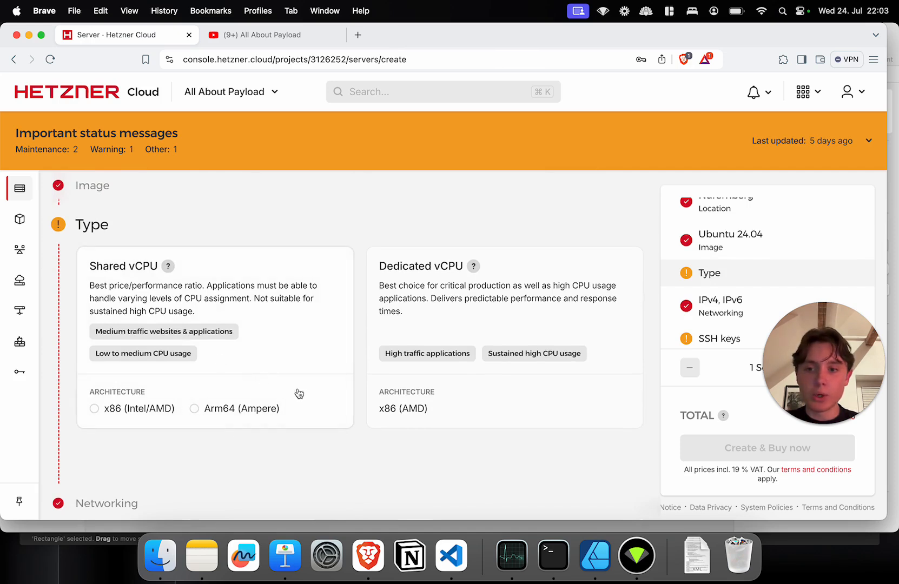
mouse_move(454, 283)
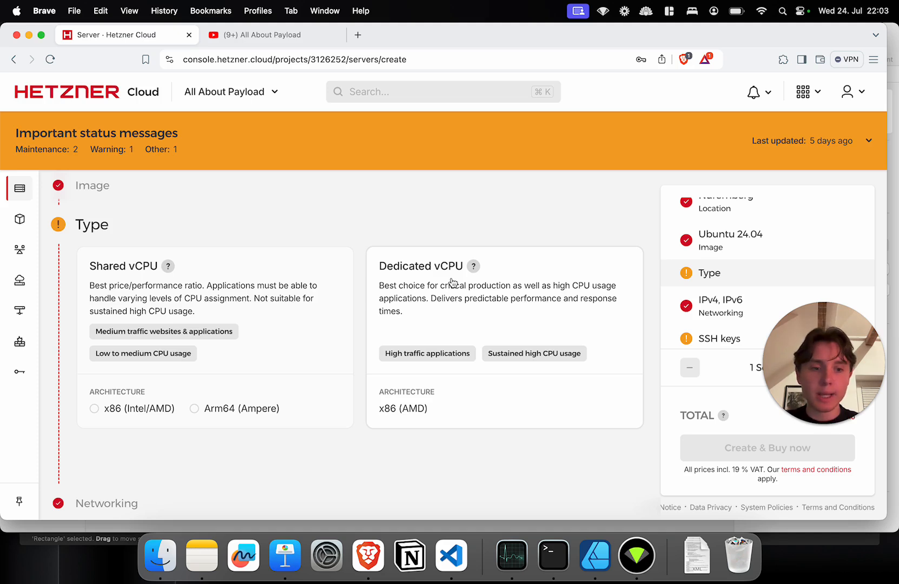
mouse_move(258, 394)
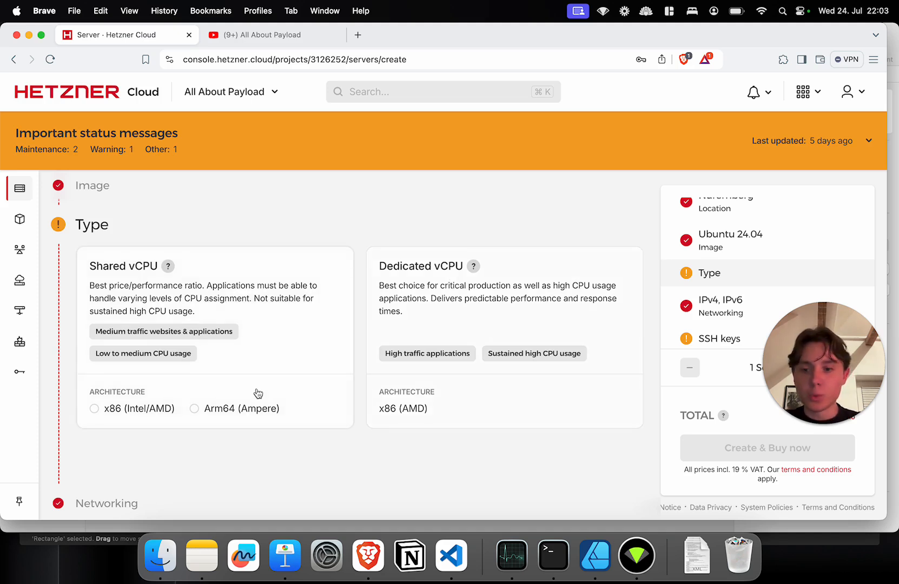
click(194, 408)
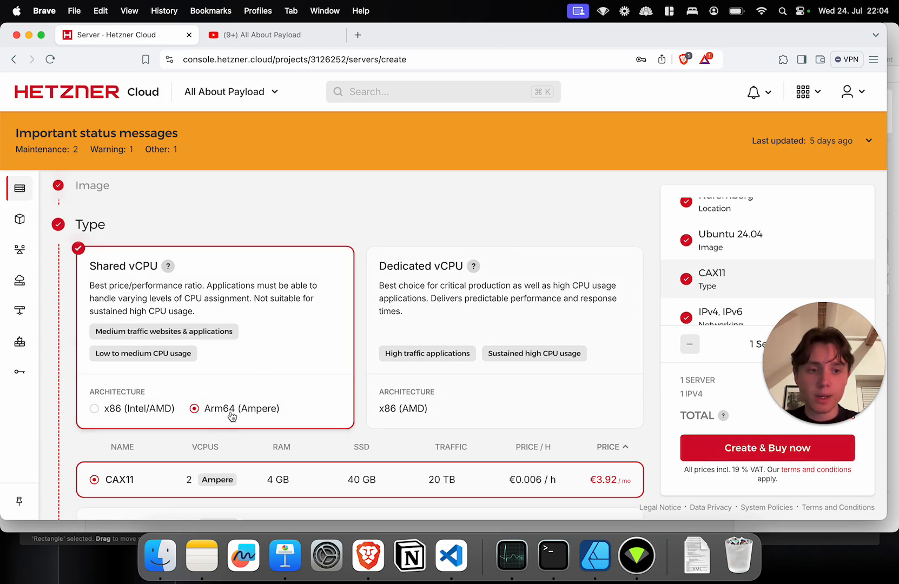
scroll(down, 3)
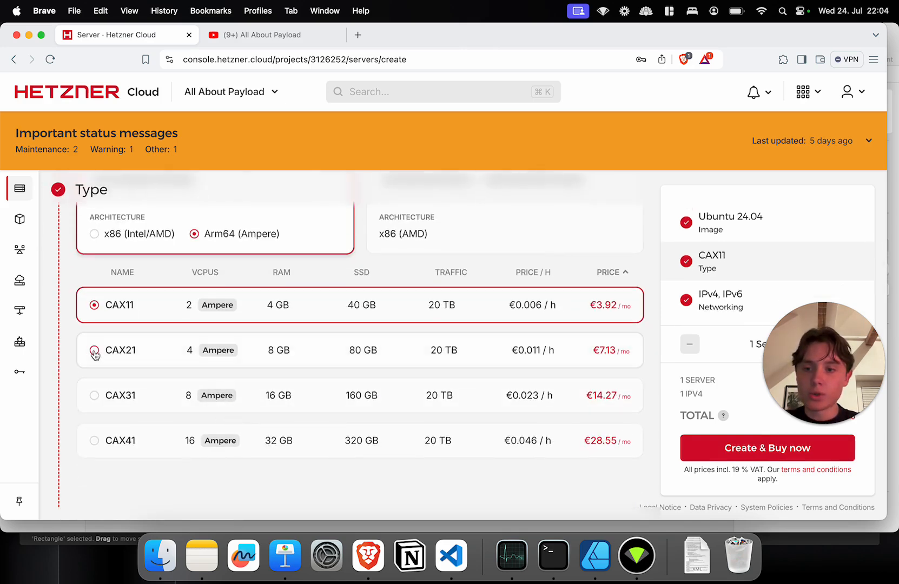
click(93, 350)
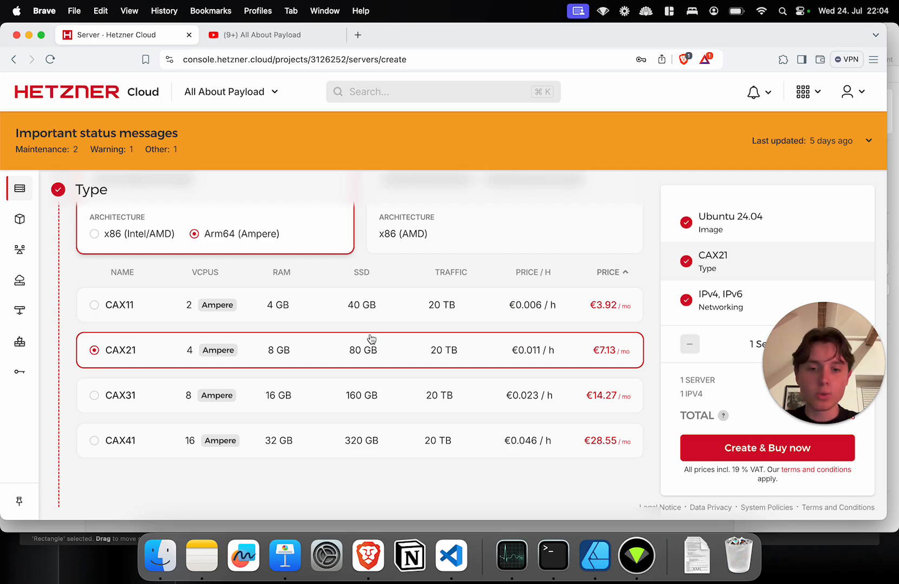
mouse_move(642, 319)
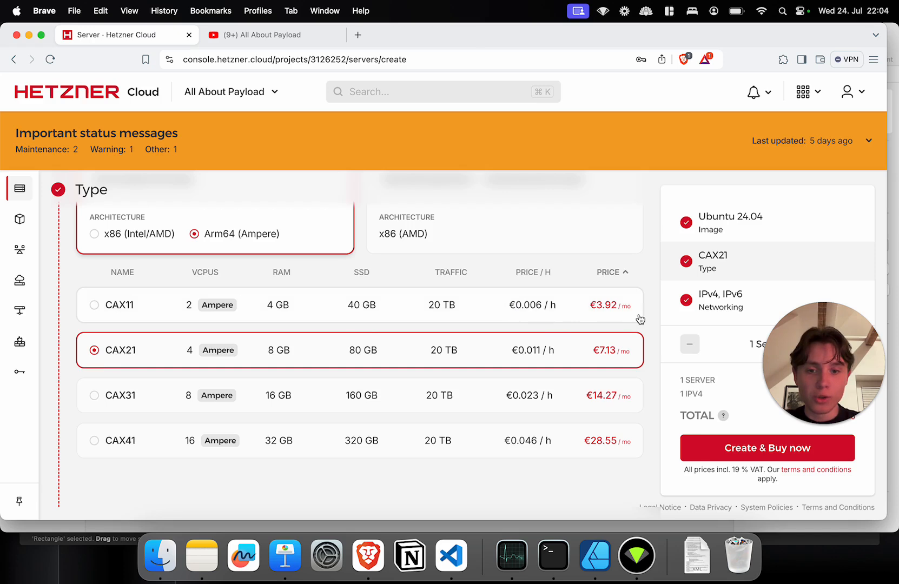
mouse_move(282, 325)
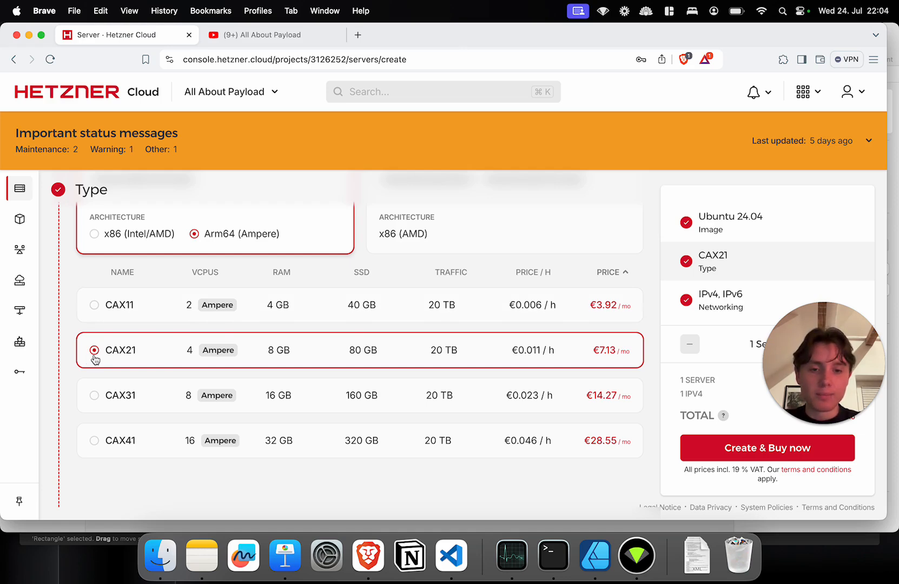
- Name the new server 'coolify' in the creation form
scroll(down, 3)
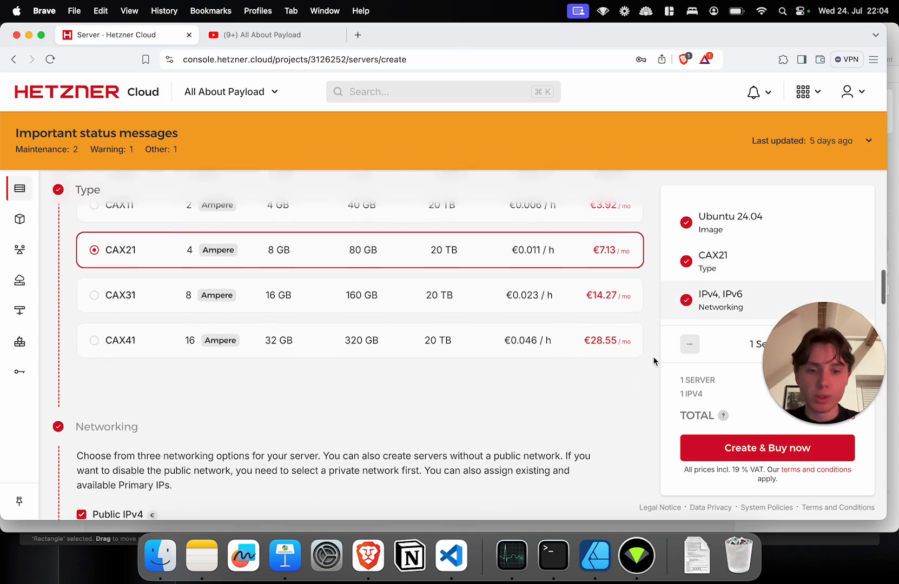
scroll(down, 3)
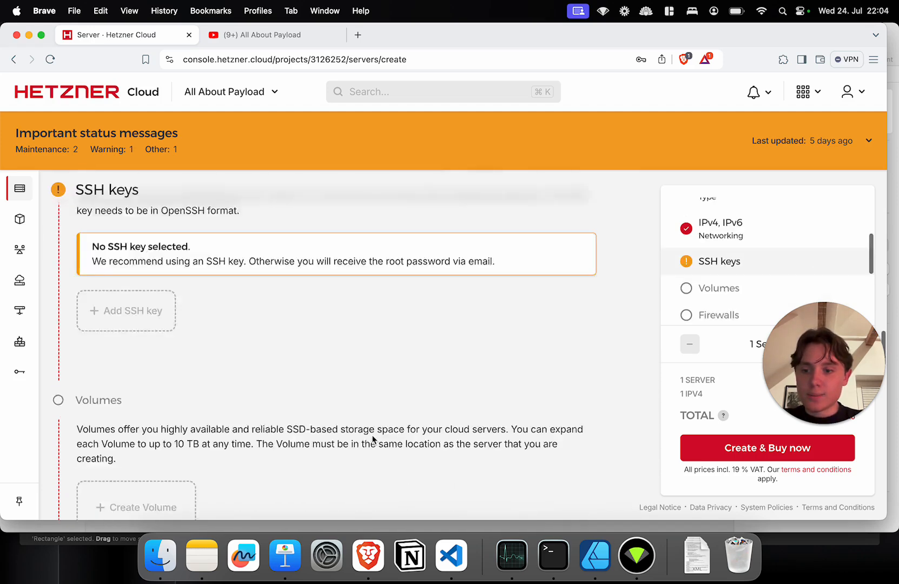
scroll(down, 3)
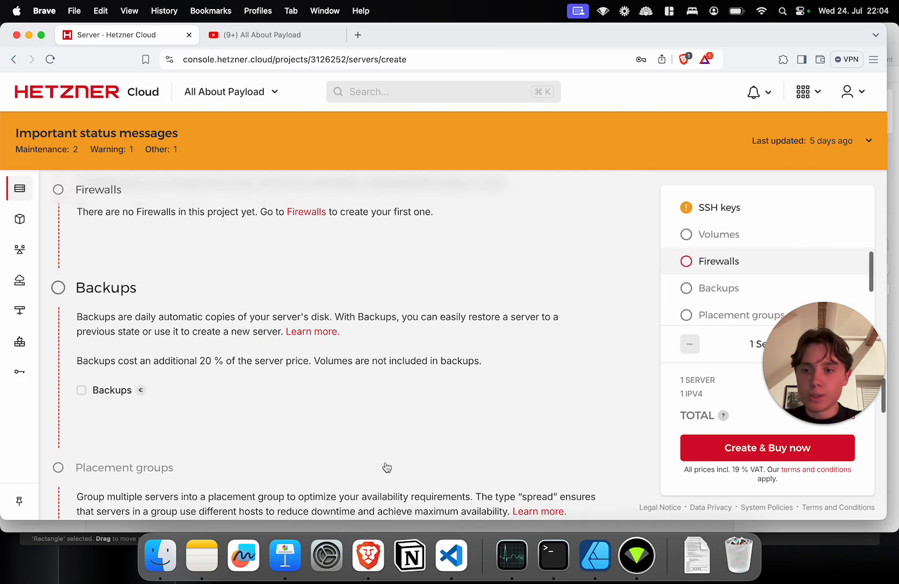
scroll(down, 3)
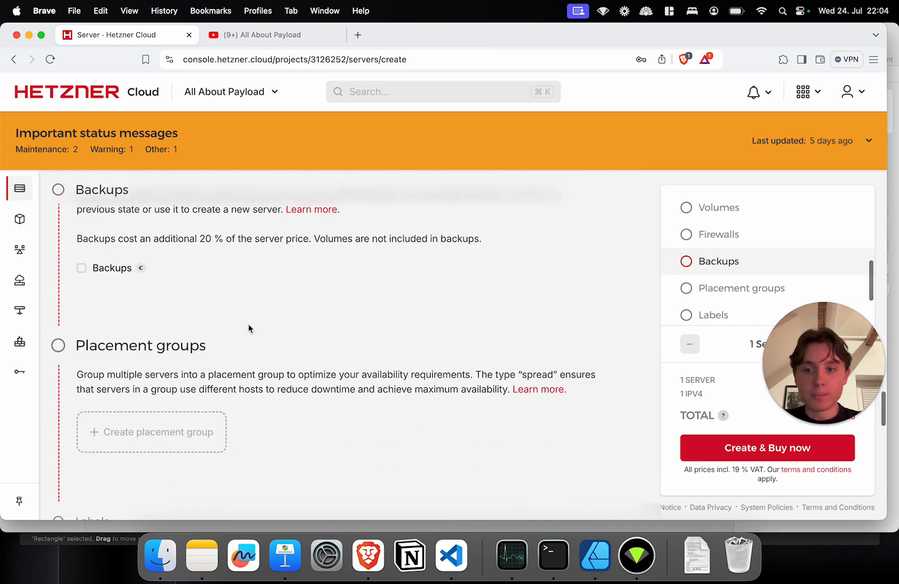
scroll(up, 3)
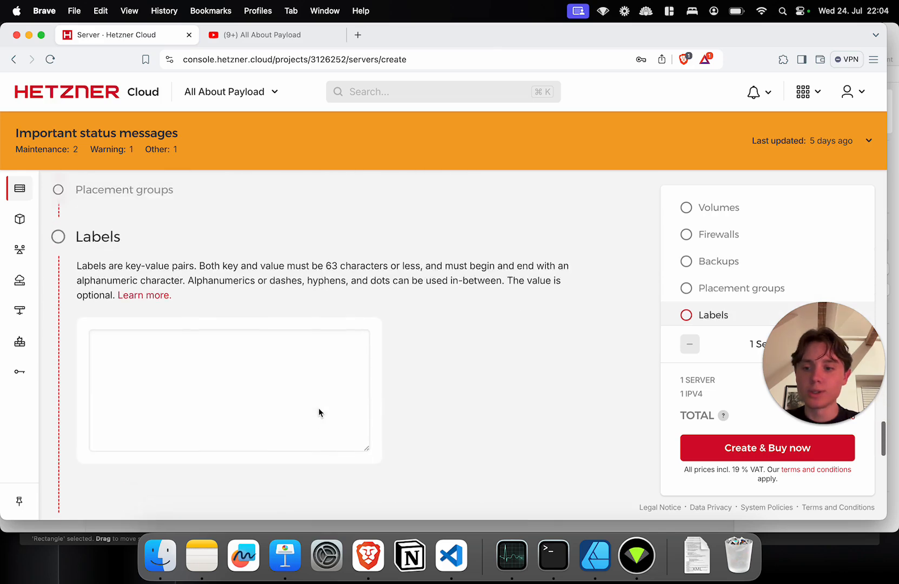
scroll(down, 3)
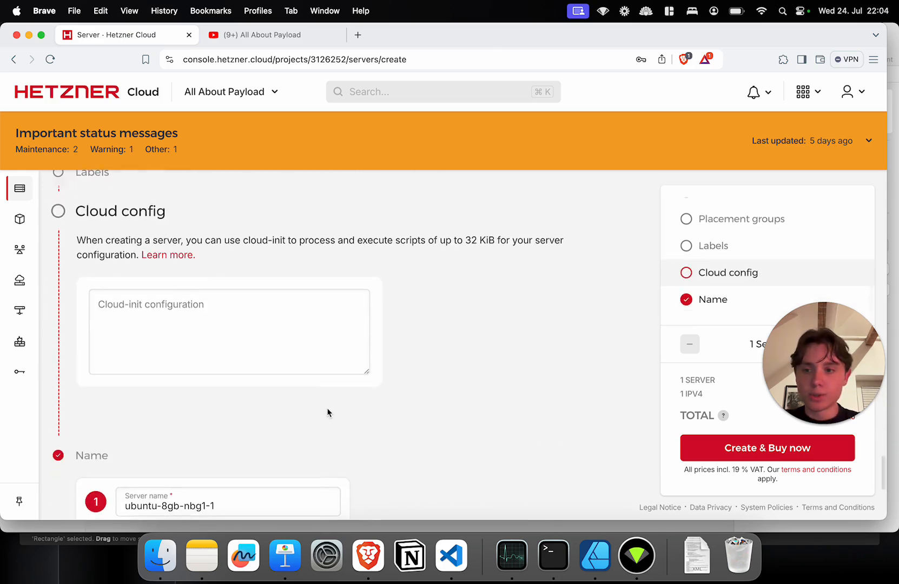
scroll(down, 3)
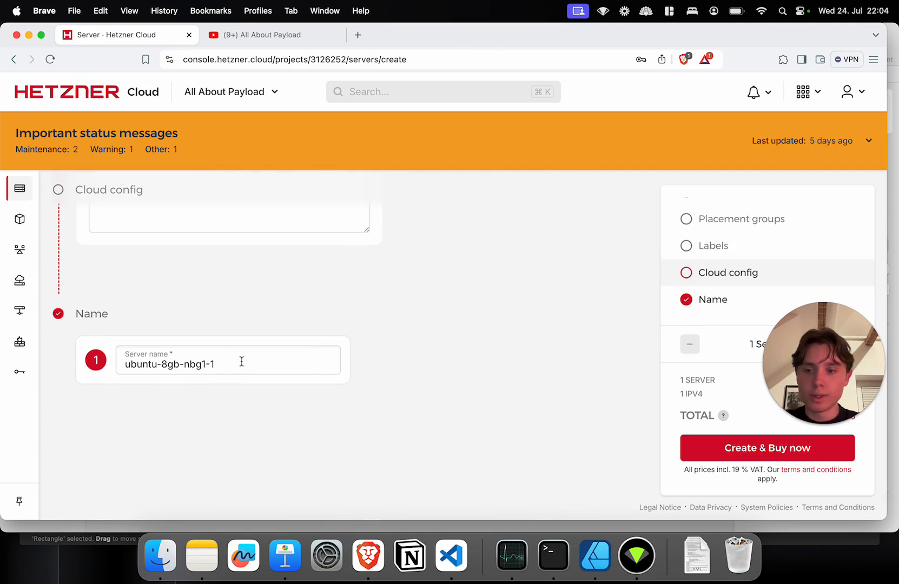
text(coolify)
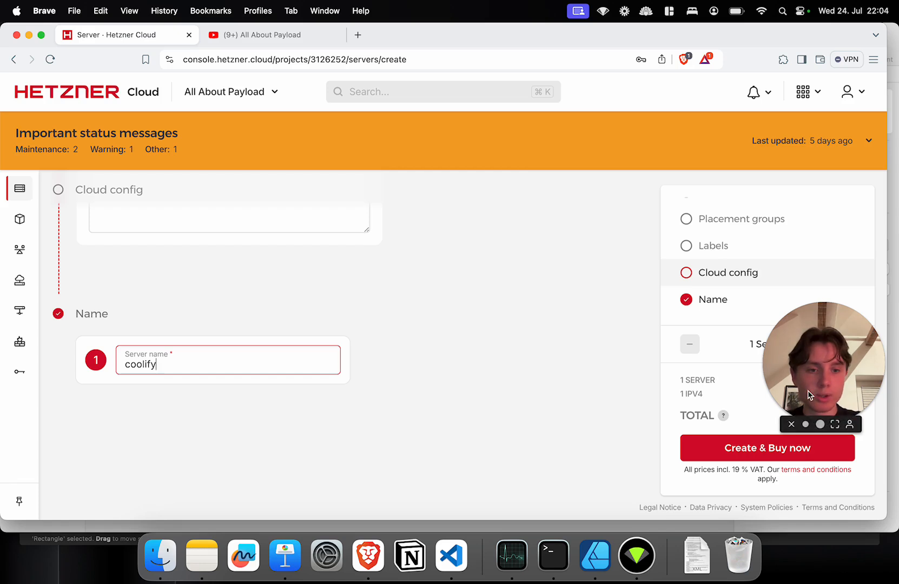
- Create and buy the coolify server in Nuremberg
click(767, 448)
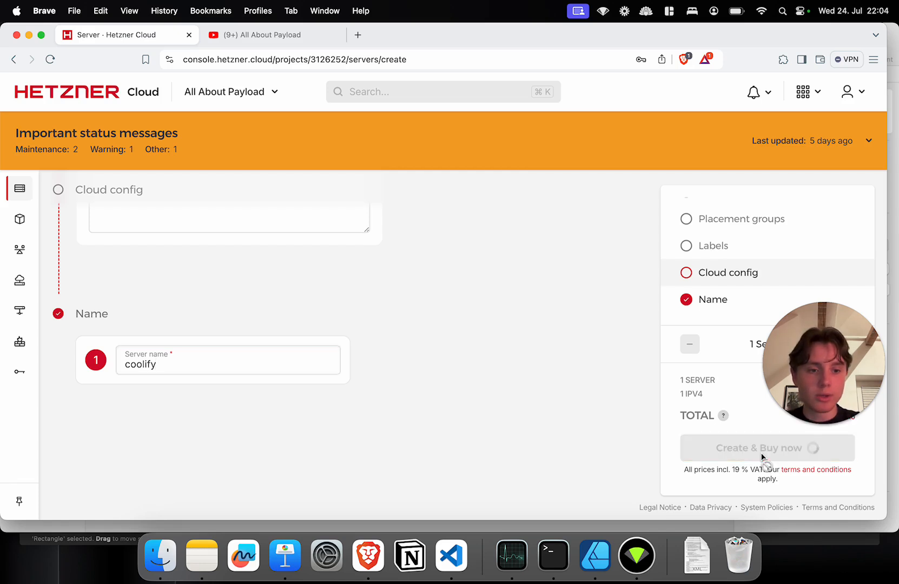
click(761, 448)
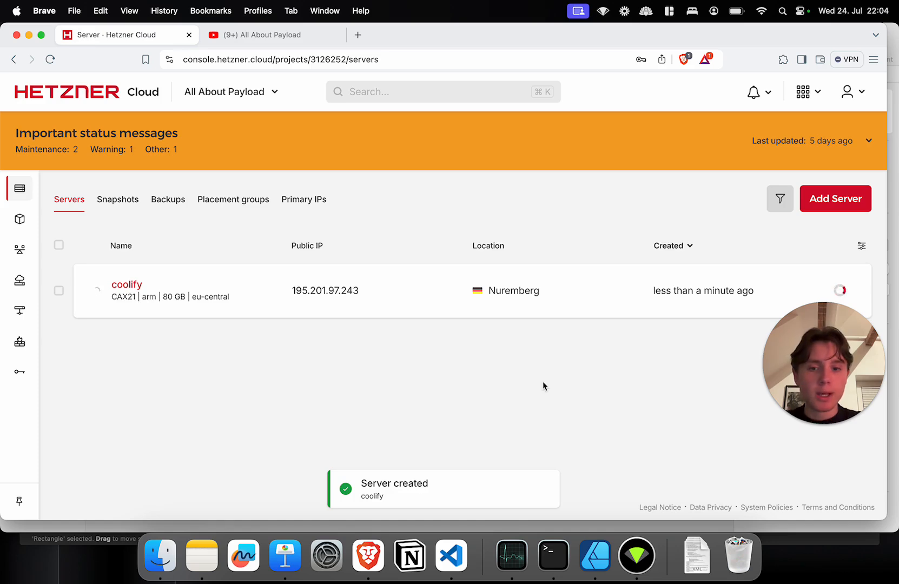
- Create a second Arm64 CAX21 server named projects-1
click(835, 199)
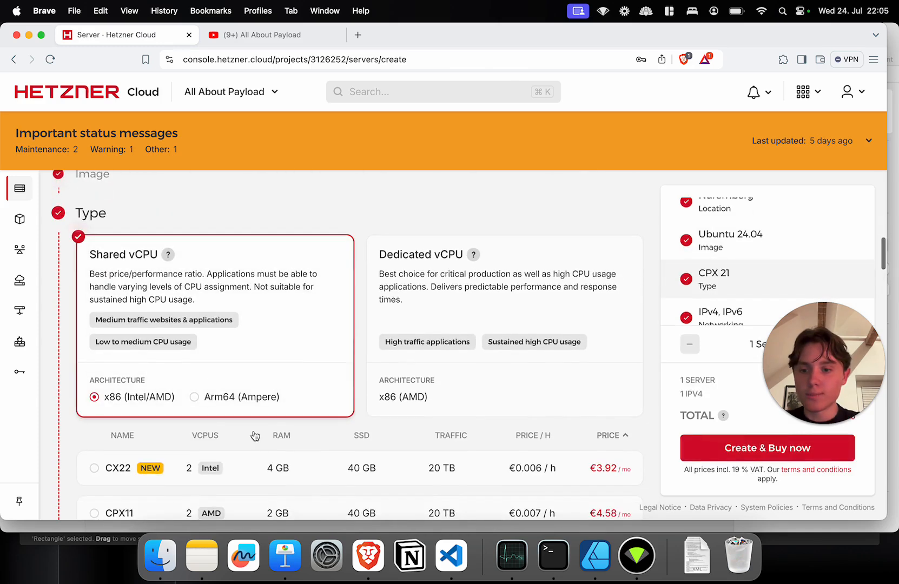
click(195, 397)
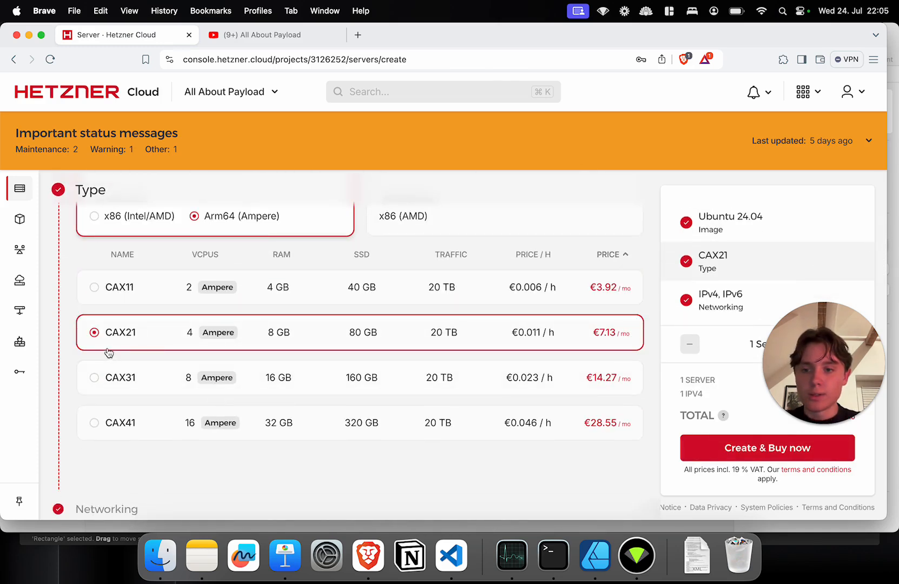
scroll(down, 3)
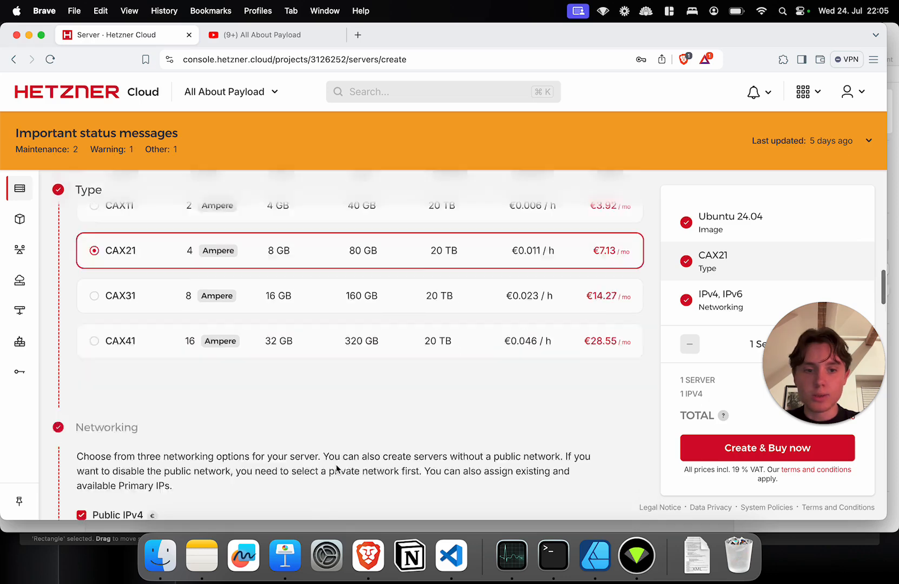
scroll(down, 3)
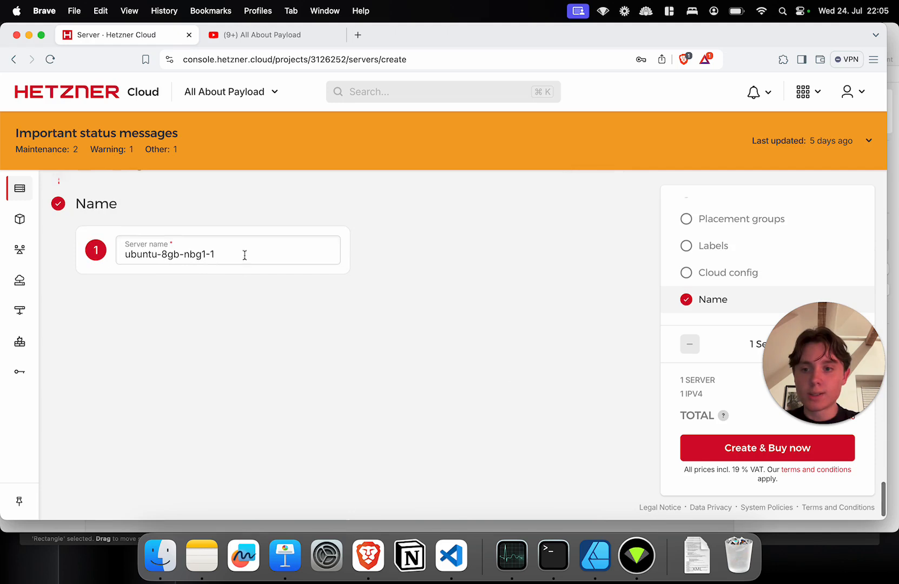
text(projects-1)
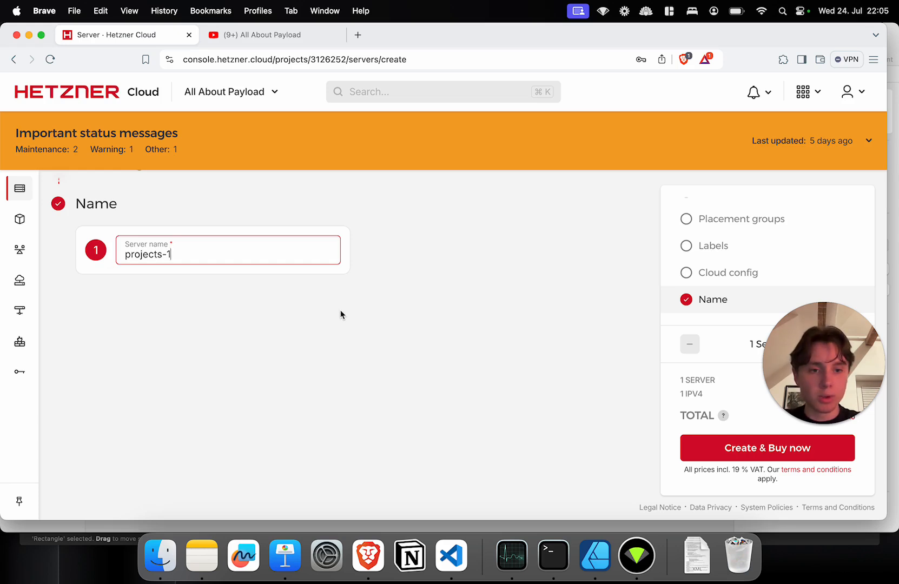
click(767, 448)
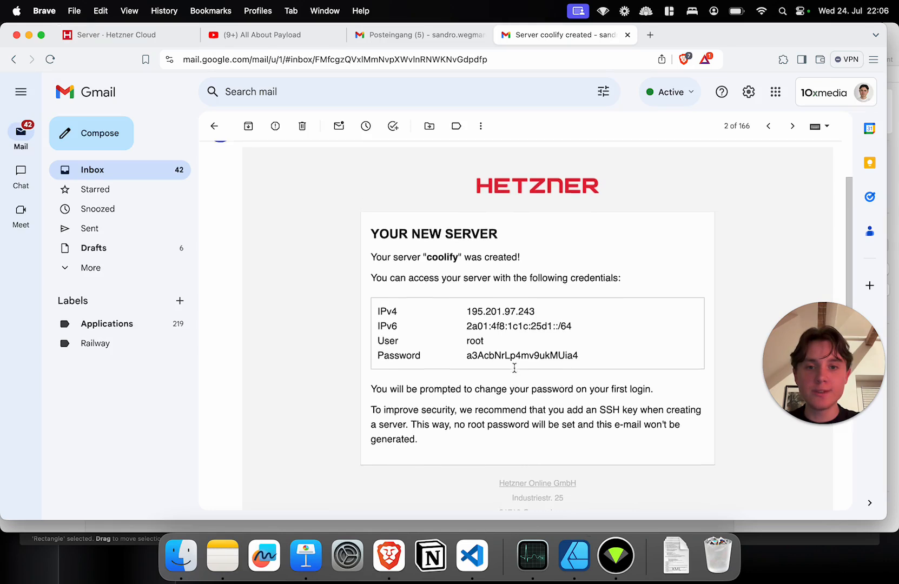
- Copy the coolify server's IPv4 address from the Hetzner email
scroll(down, 3)
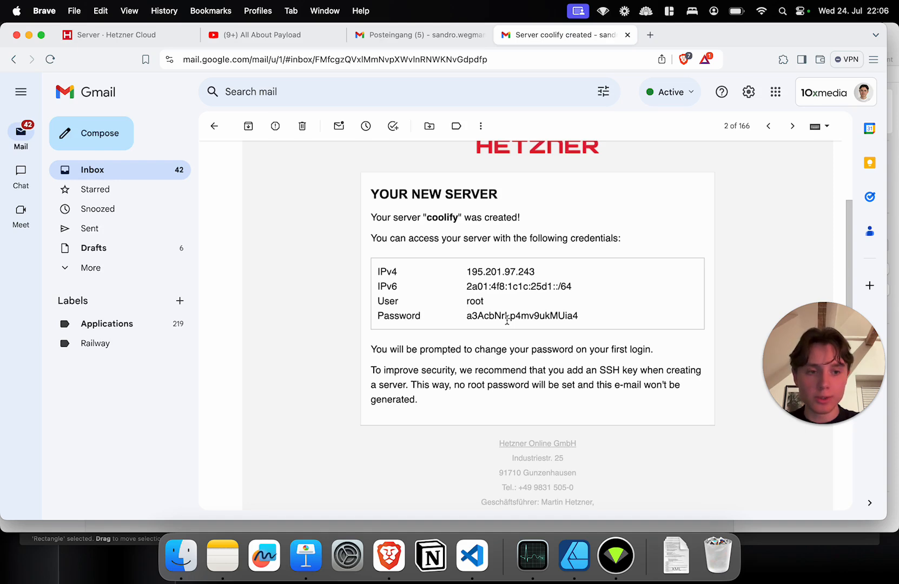
key(cmd+space)
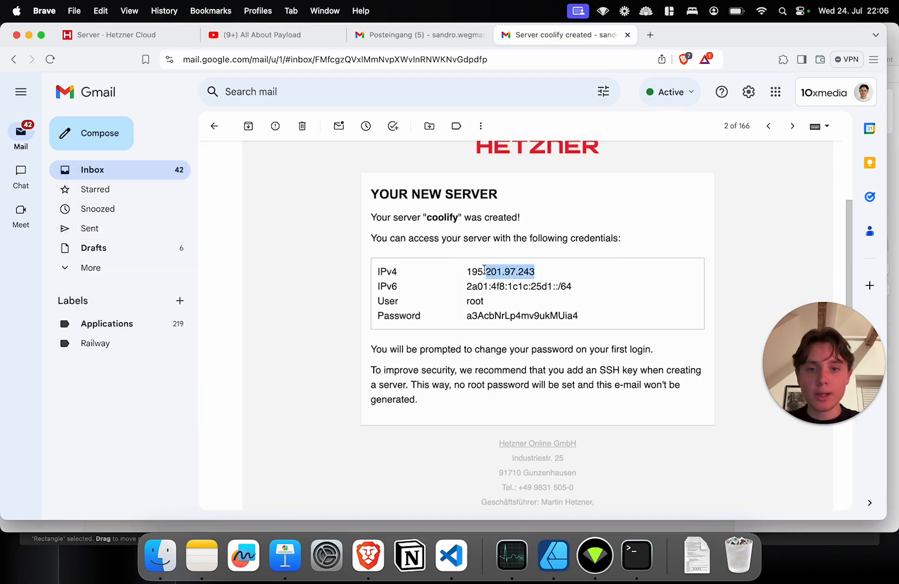
- SSH as root into 195.201.97.243 from Terminal and accept the host key
click(636, 555)
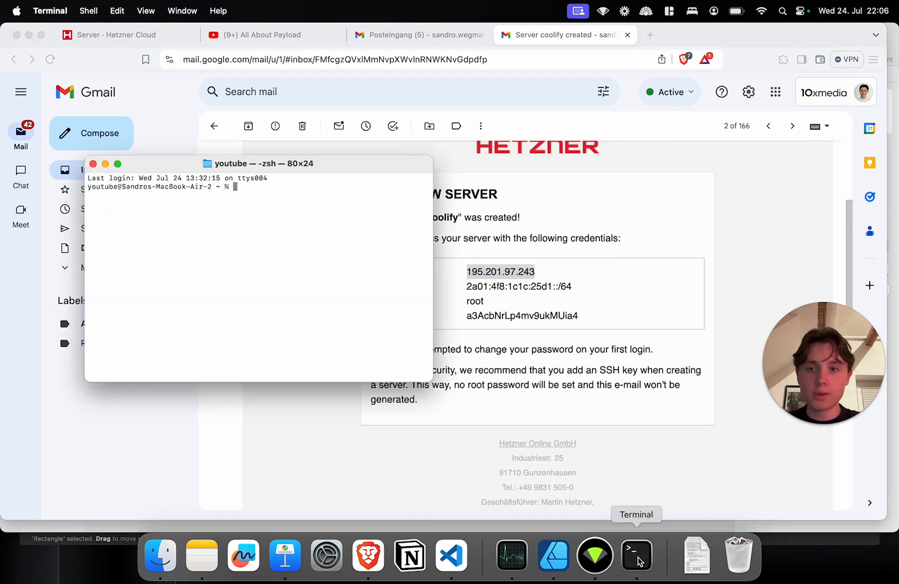
text(ssh r)
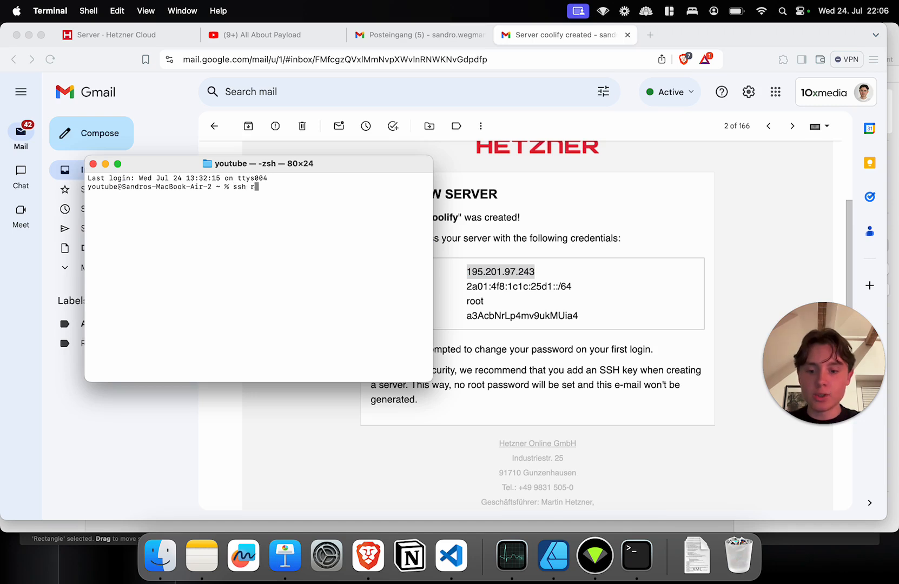
text(root@195.201.97.243)
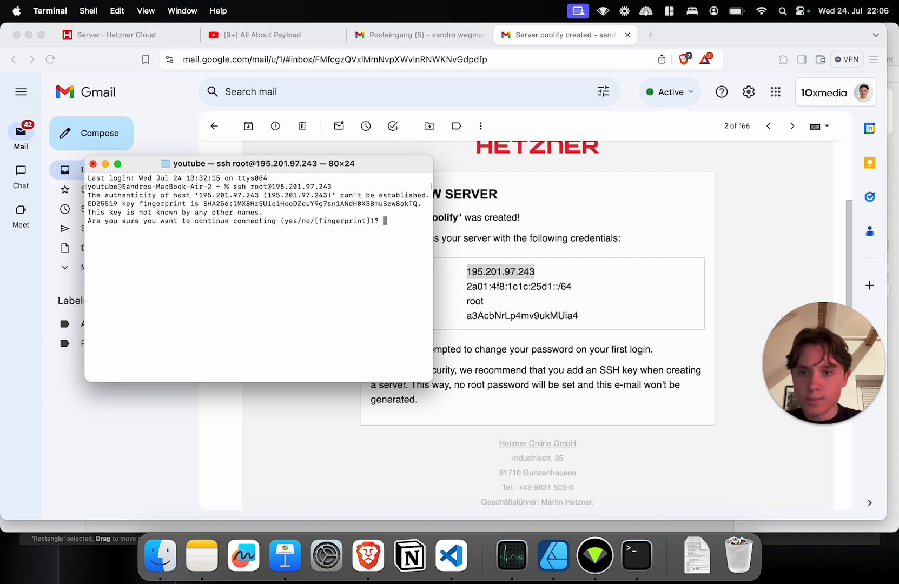
text(yes)
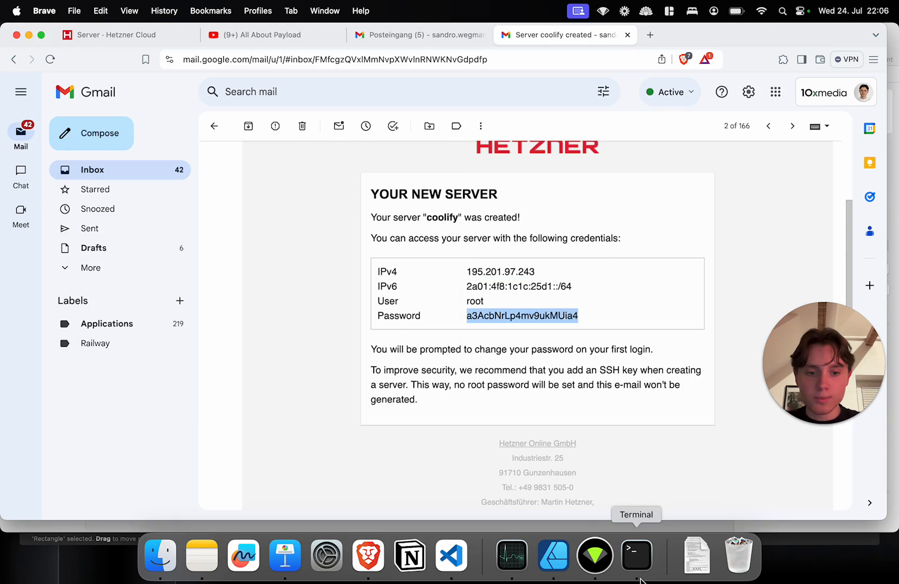
click(636, 554)
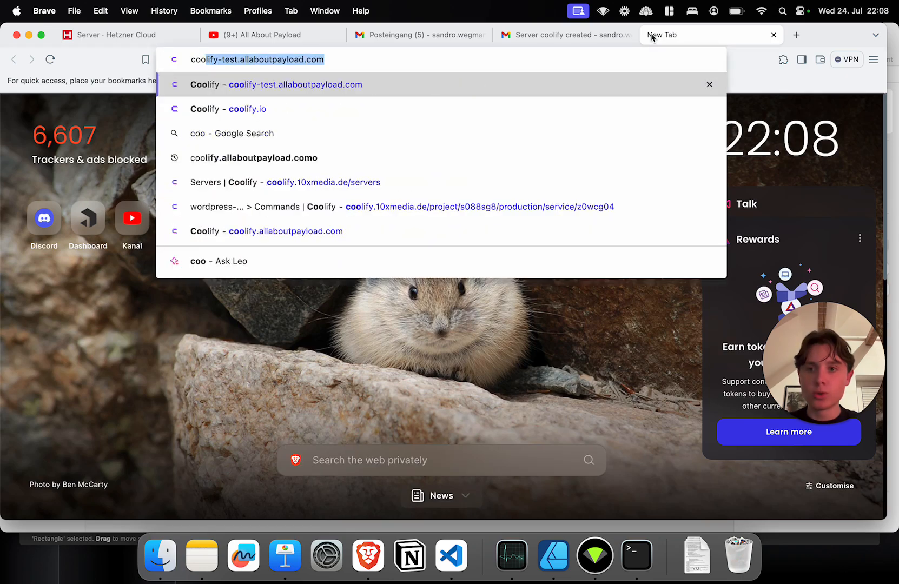
- Run the Coolify self-hosted install script in the server's SSH session
click(231, 110)
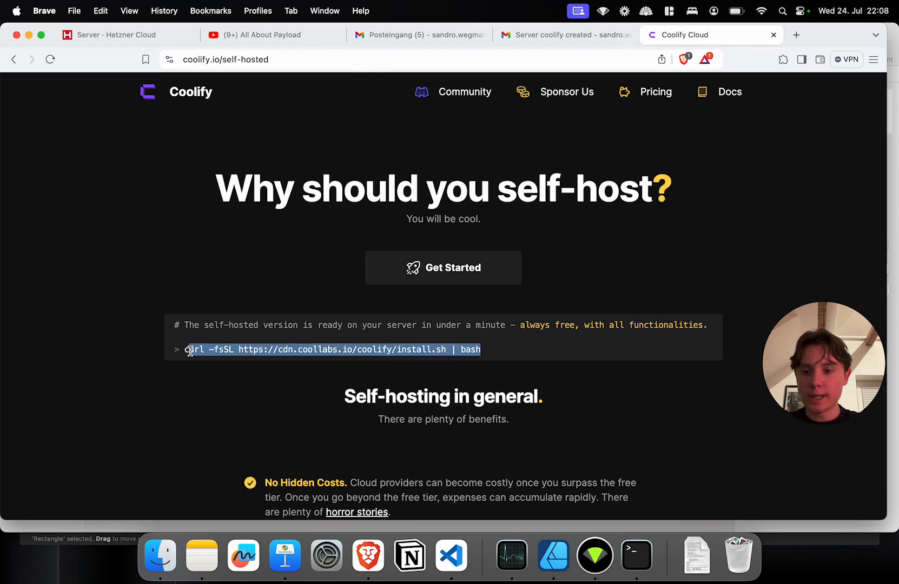
mouse_move(636, 554)
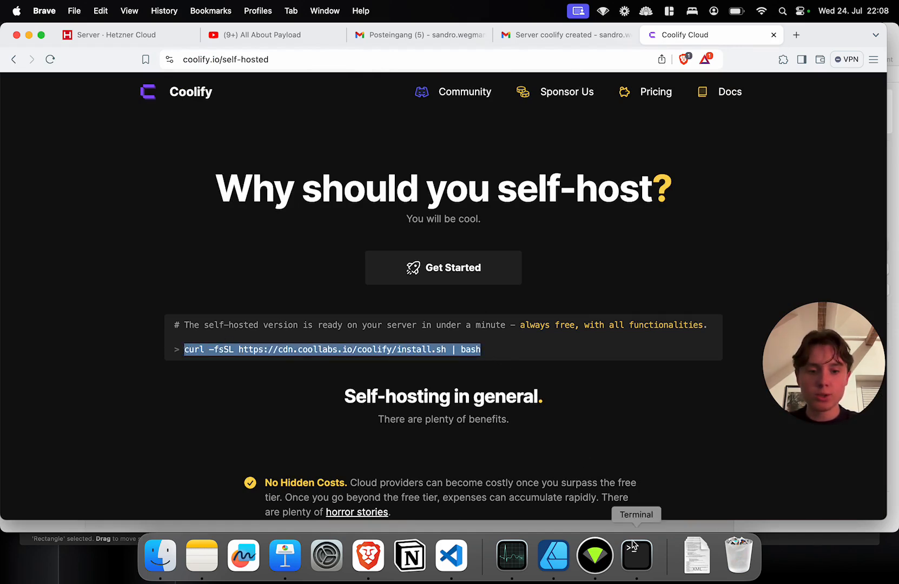
click(635, 555)
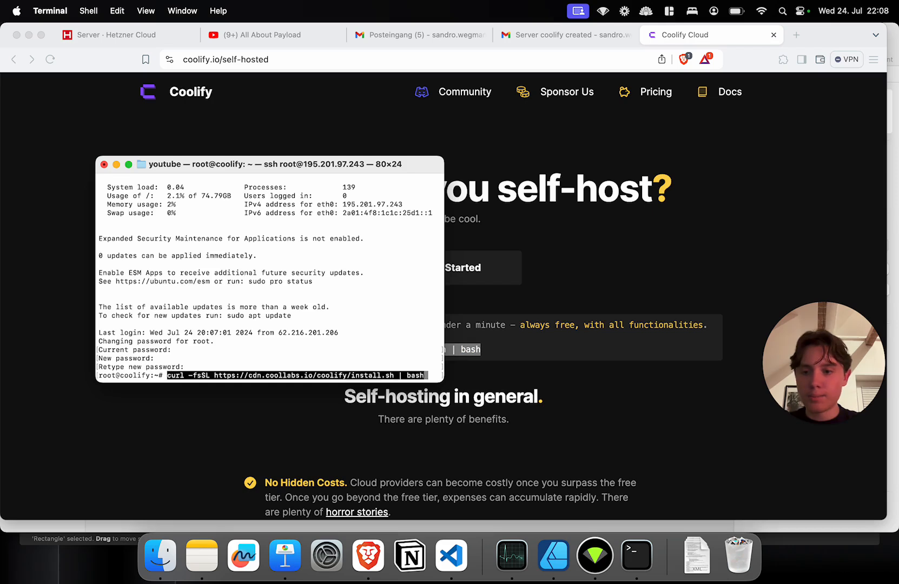
key(Return)
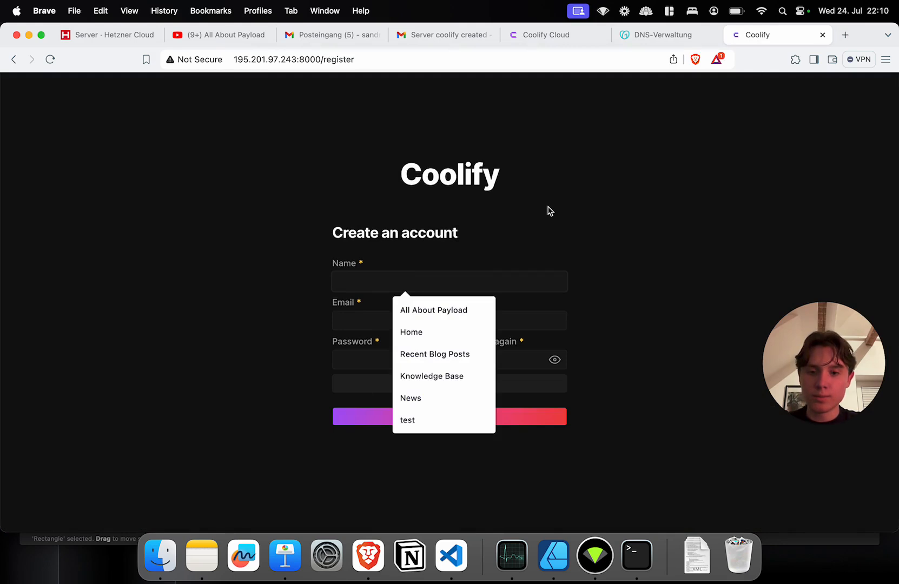
- Register the admin account 'allaboutpayload' with the info@10x email and a password
text(allaboutpayload)
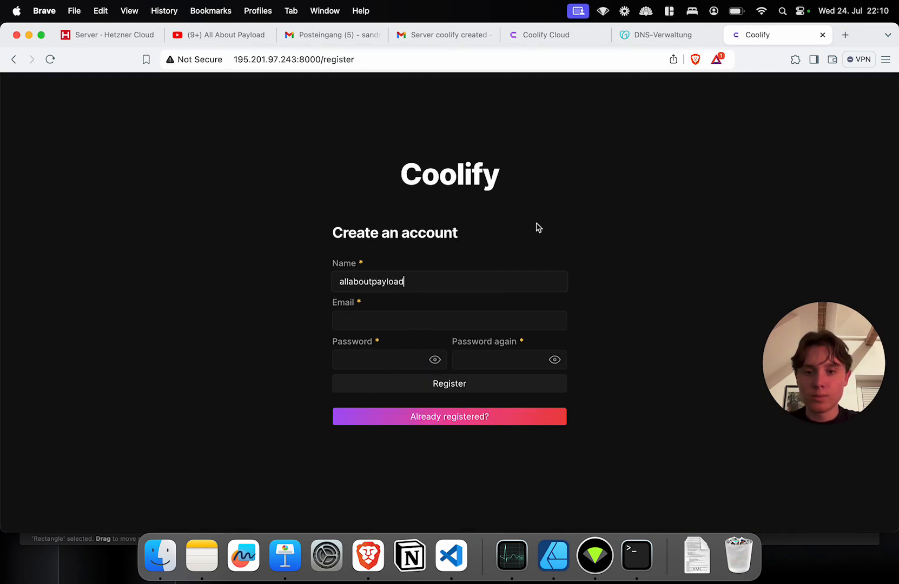
click(449, 320)
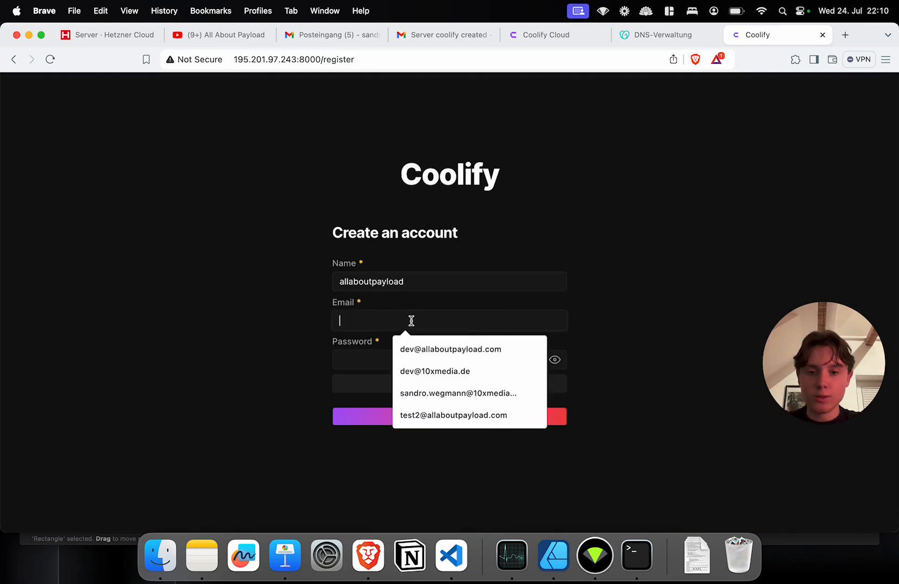
click(452, 350)
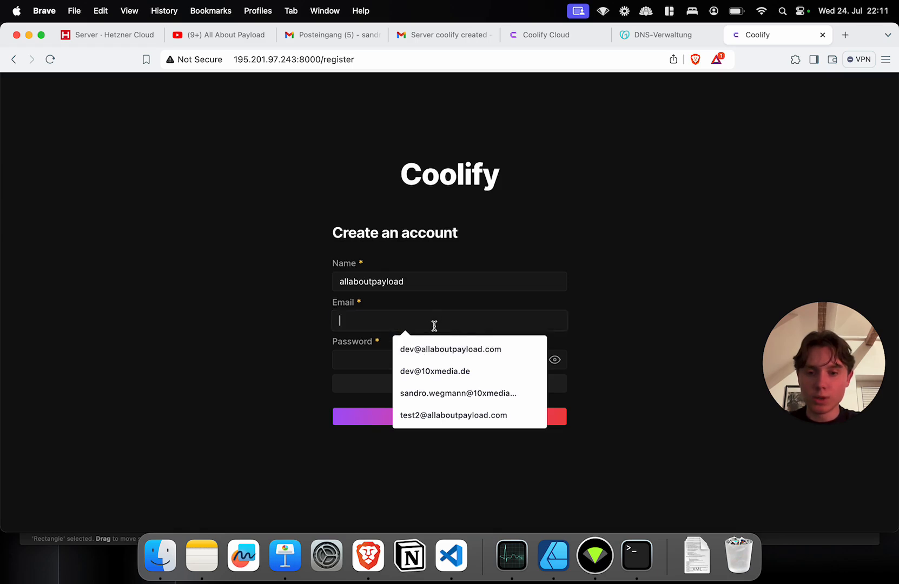
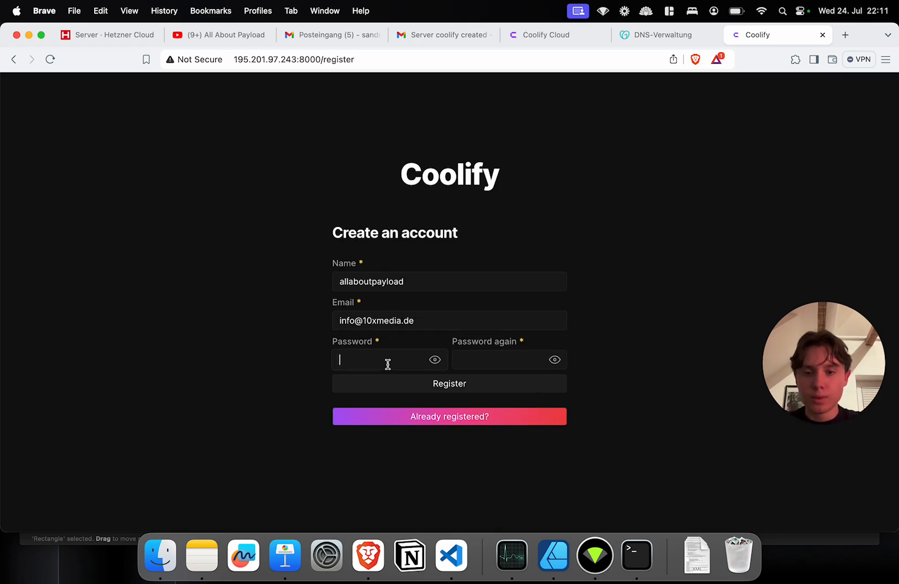
text(password)
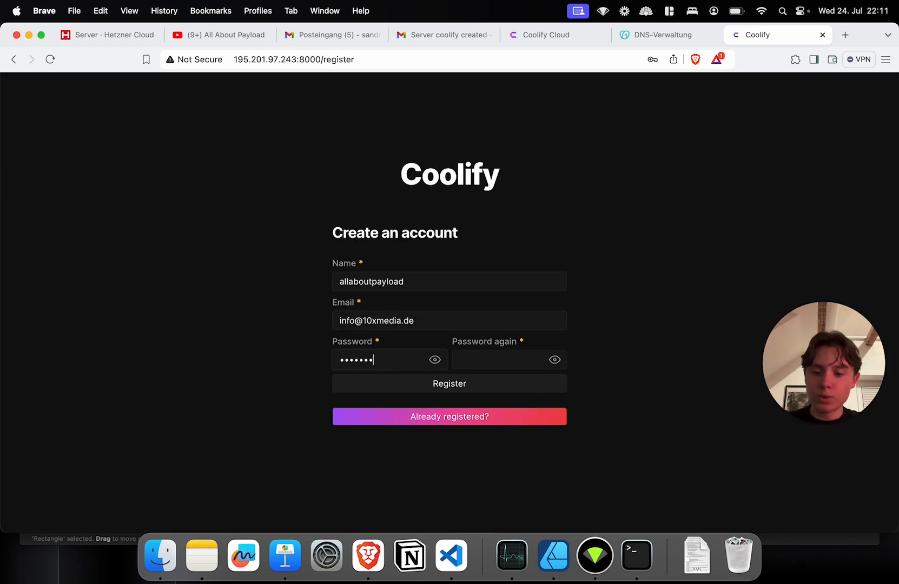
text(•••••)
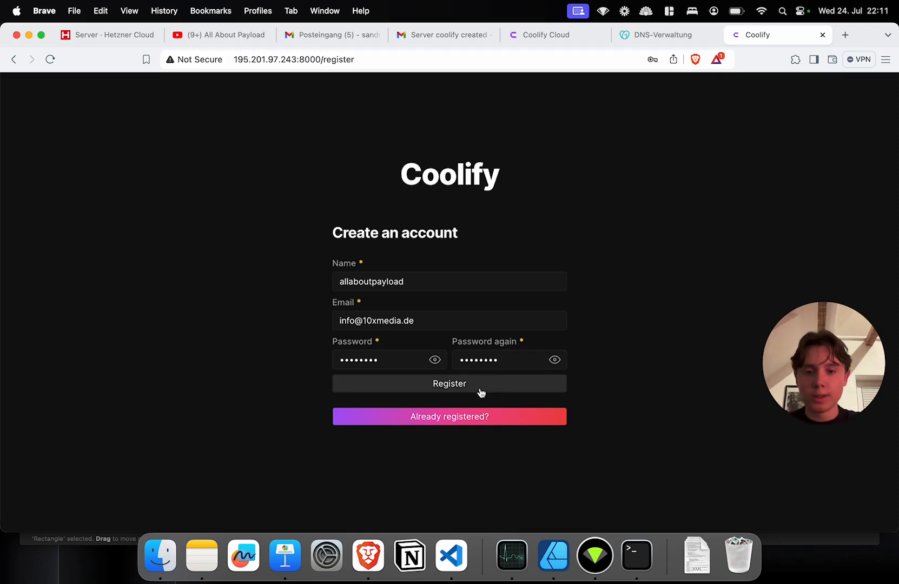
click(449, 384)
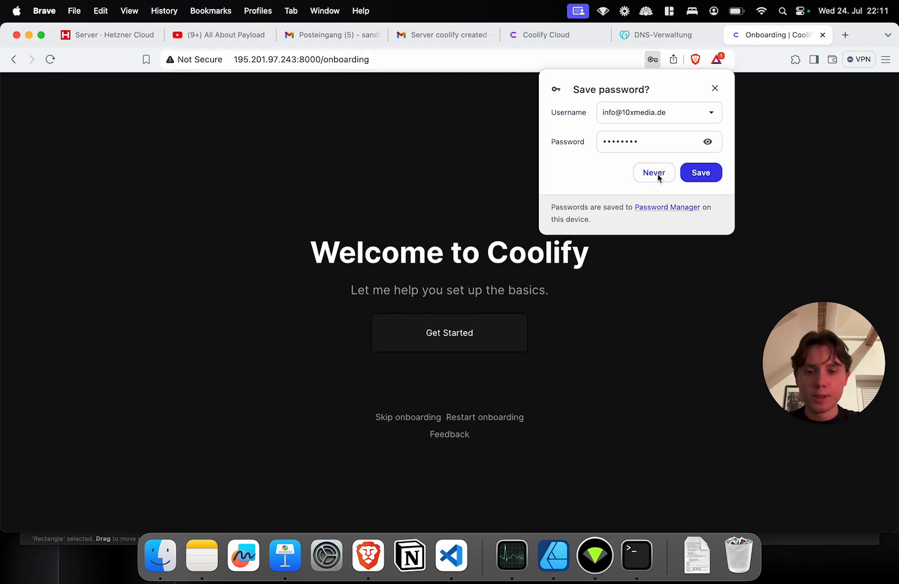
- Decline saving the password and skip the onboarding tour
click(449, 332)
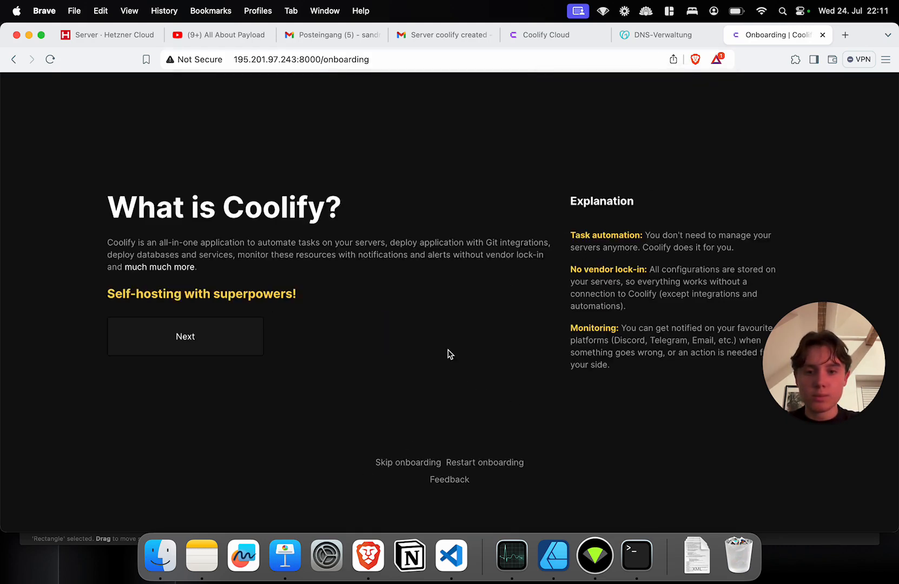
mouse_move(450, 415)
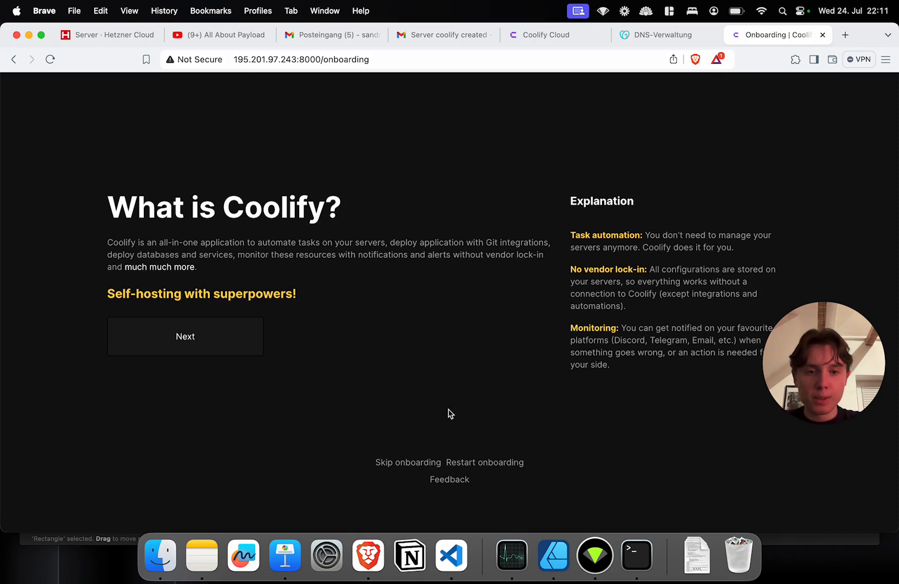
click(408, 462)
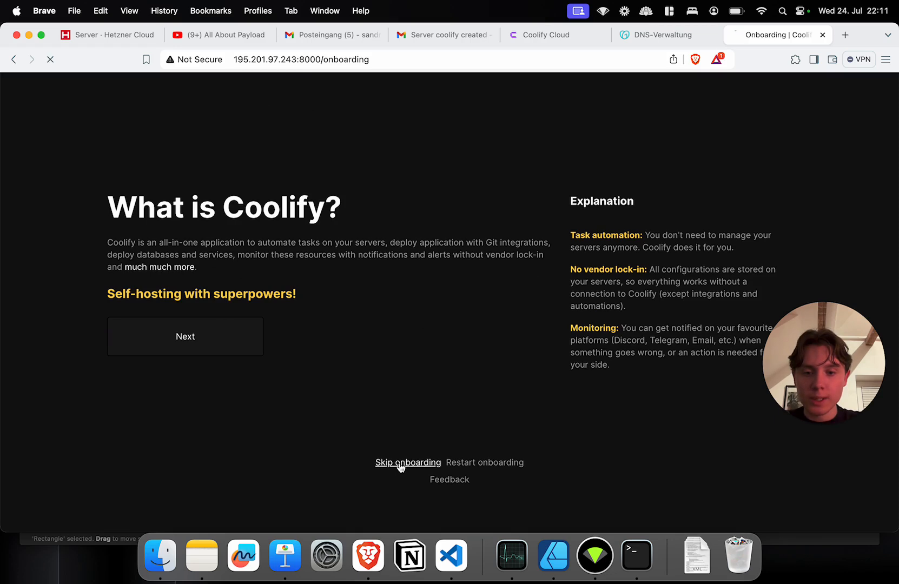
- Reach the dashboard, then select the server's IPv4 address in the Hetzner email
click(408, 463)
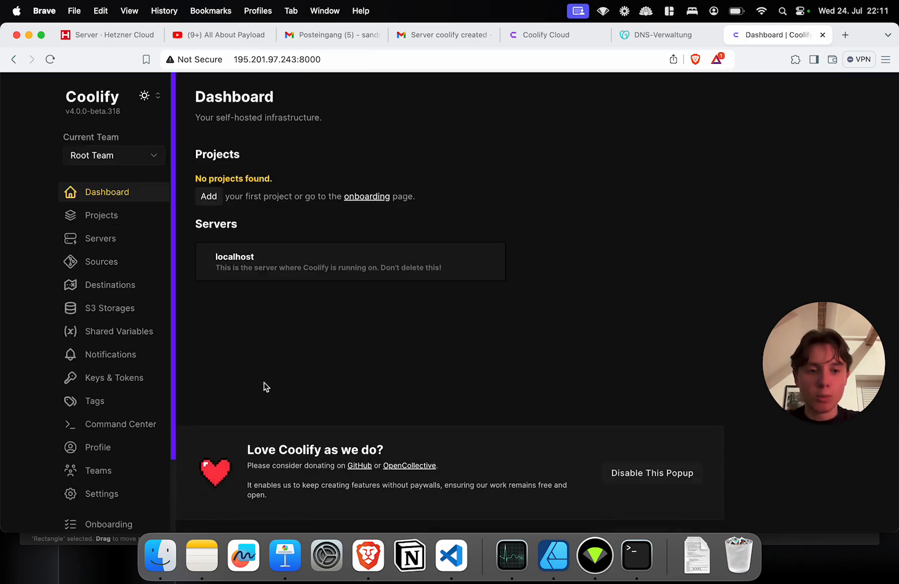
mouse_move(354, 262)
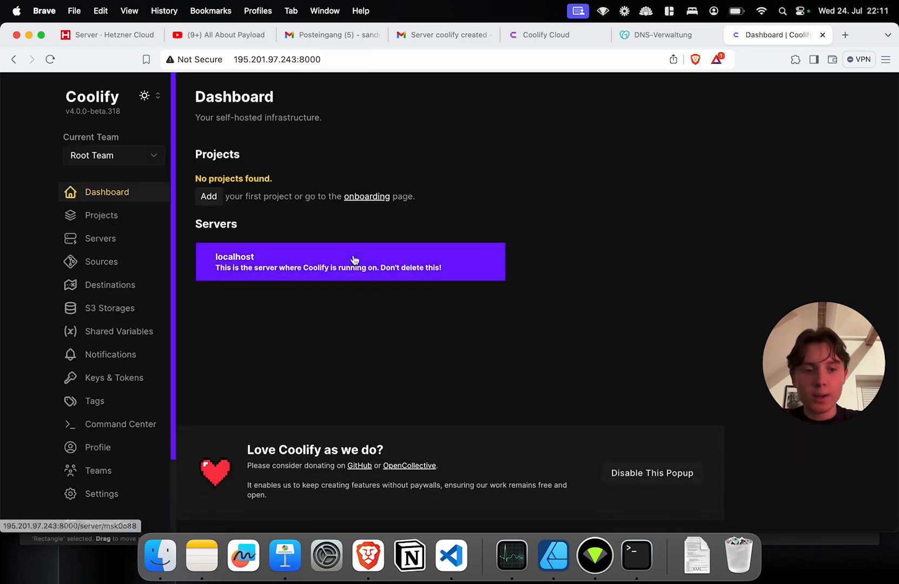
click(277, 59)
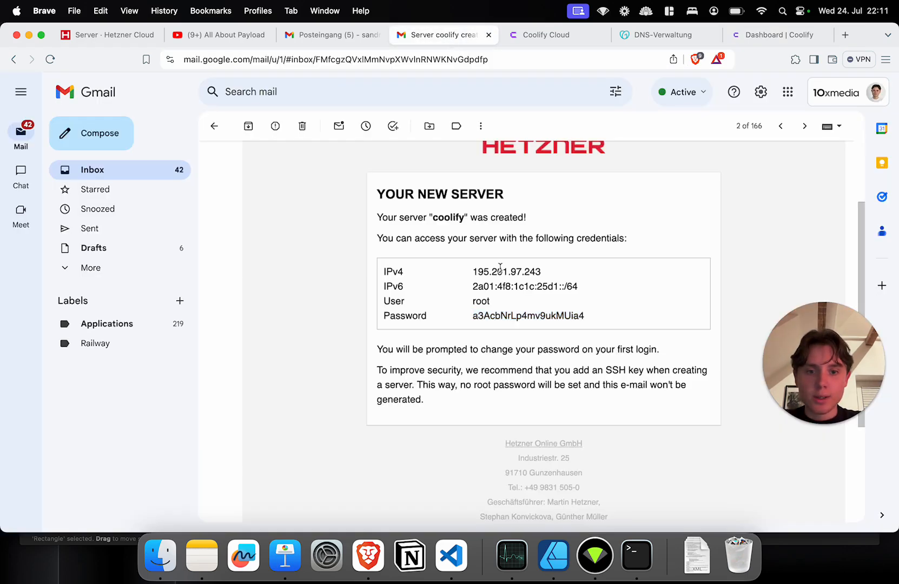
double_click(505, 271)
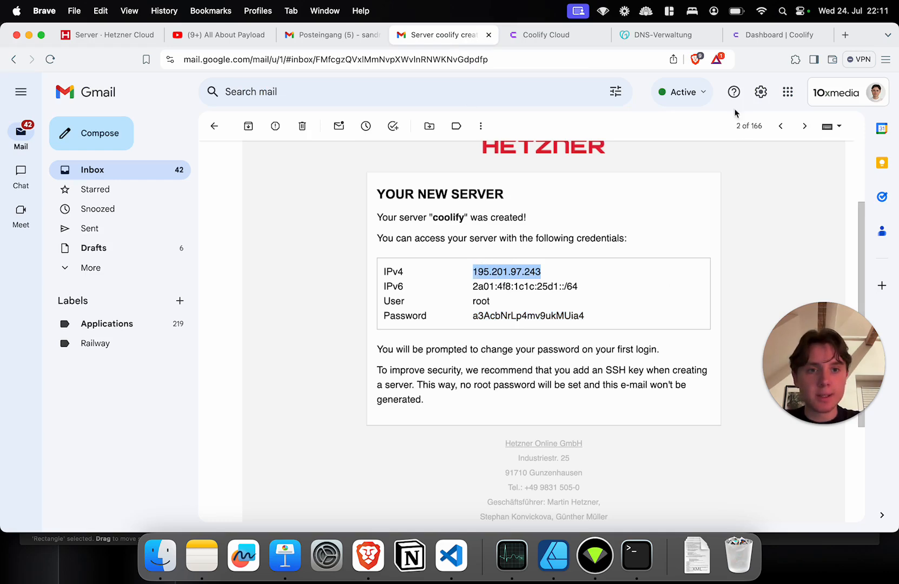
- Add an A record 'coolify' pointing to 195.201.97.243 in GoDaddy DNS and save it
click(661, 35)
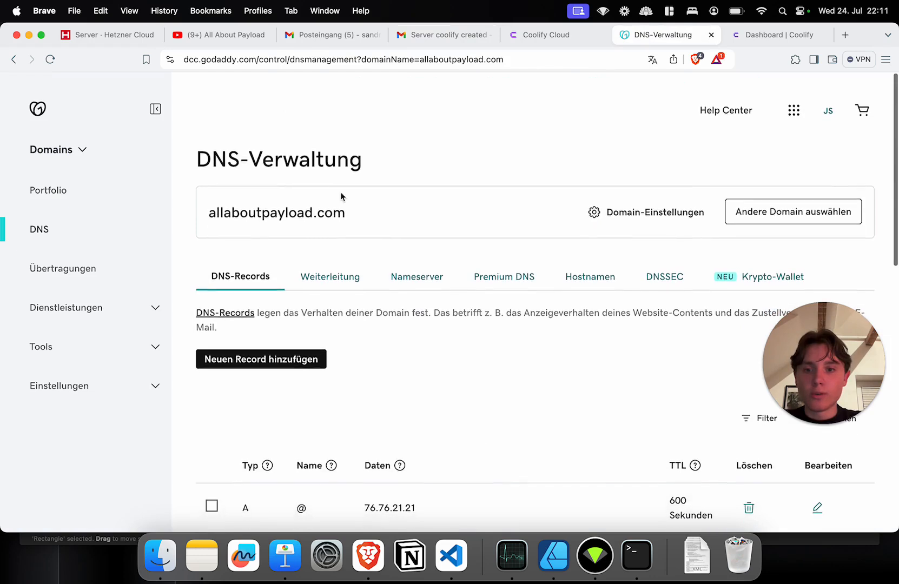
mouse_move(351, 266)
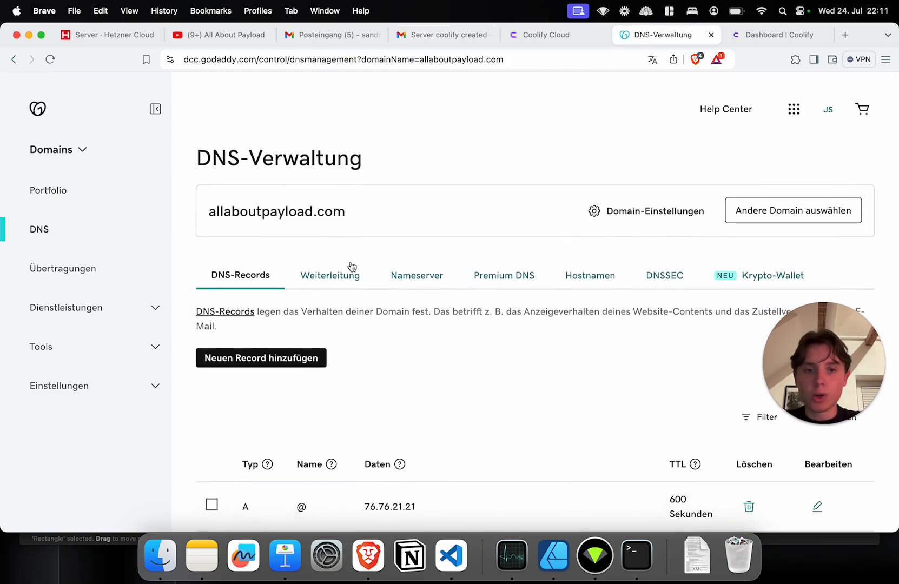
click(261, 358)
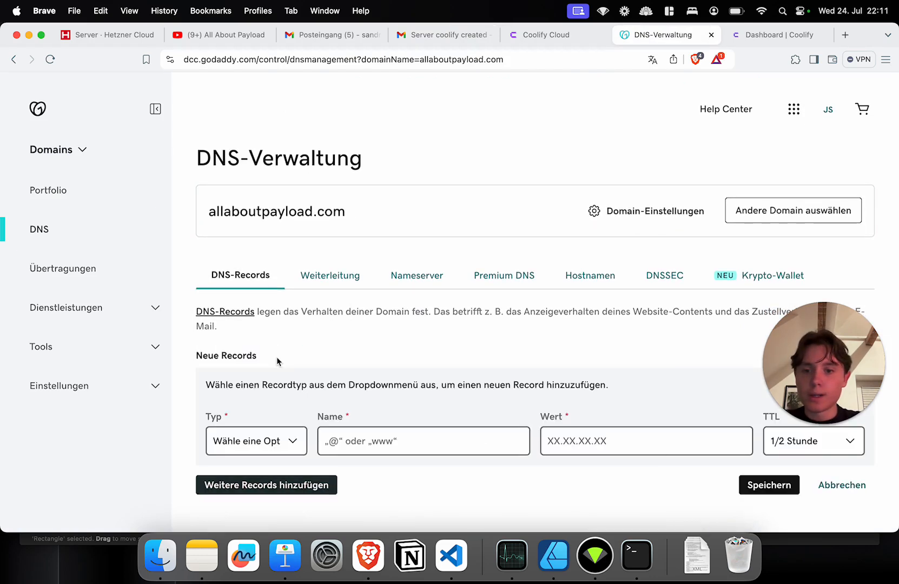
click(256, 442)
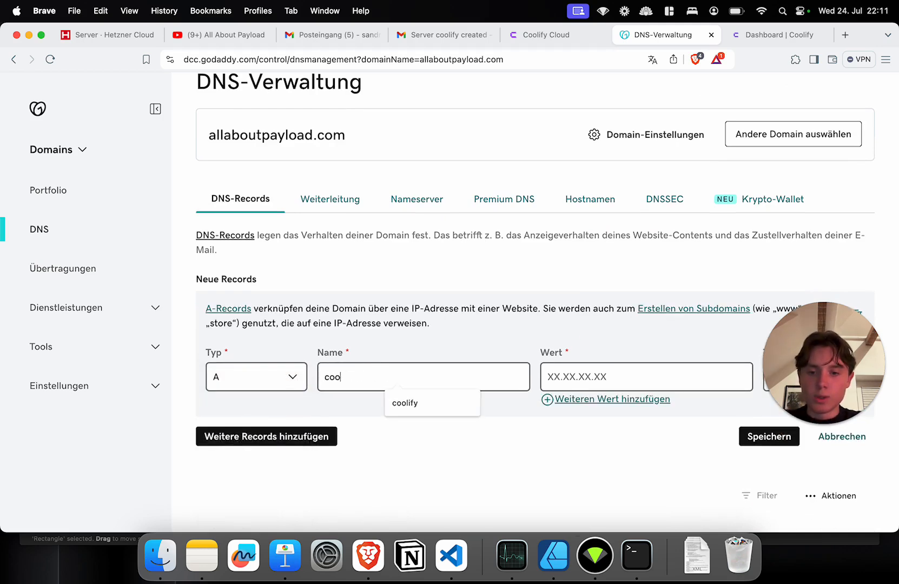
click(404, 404)
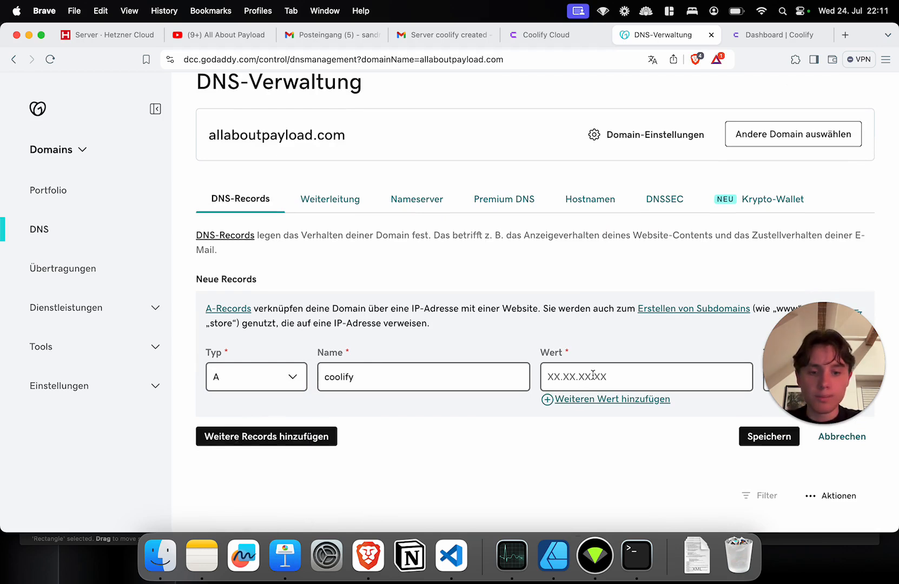
text(195.201.97.243)
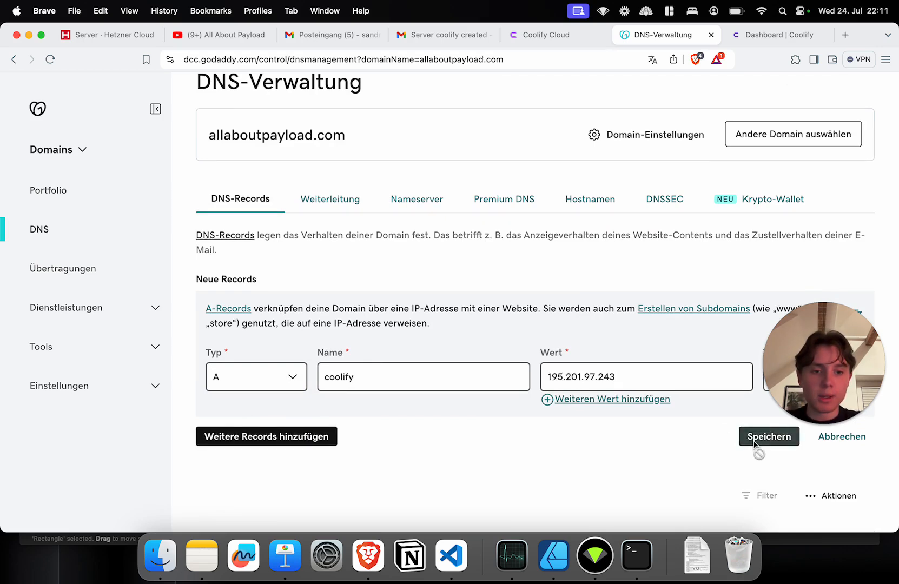
click(768, 436)
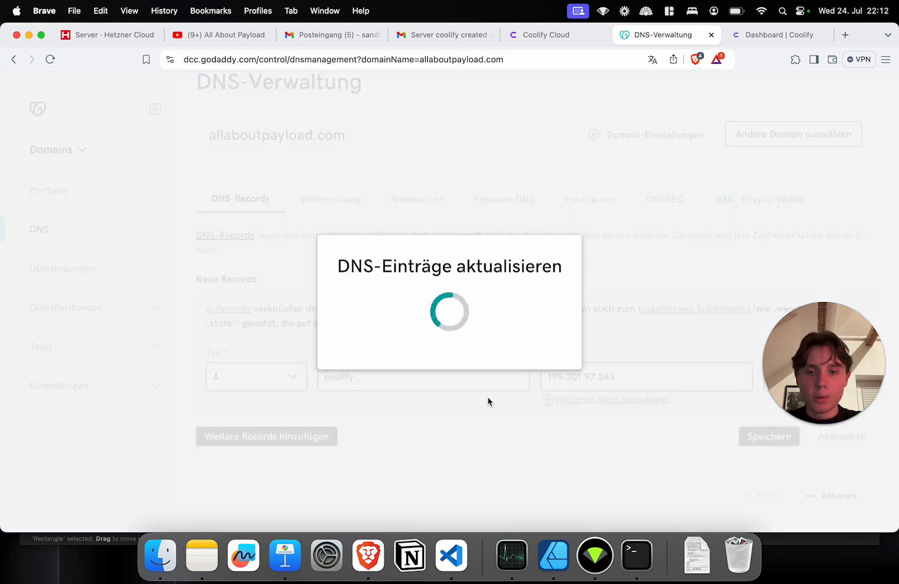
click(541, 35)
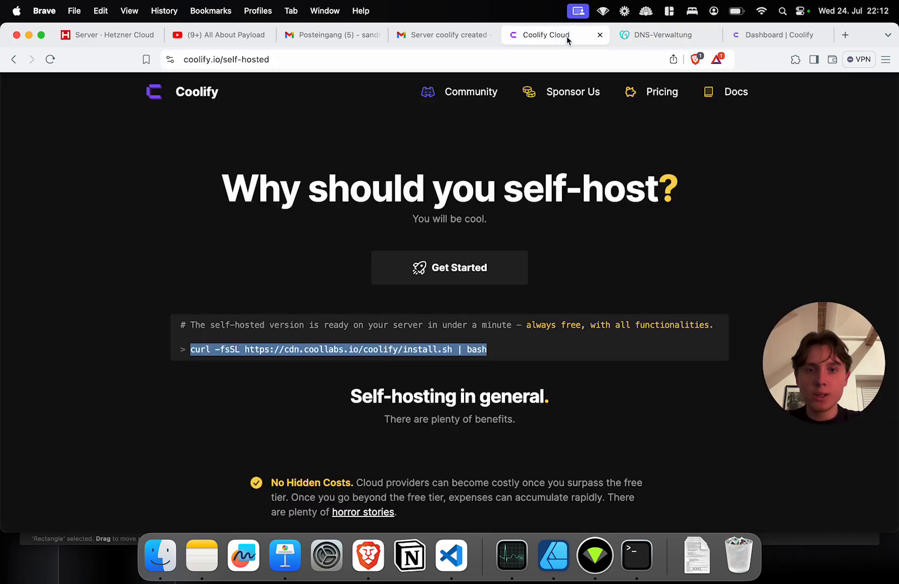
click(777, 34)
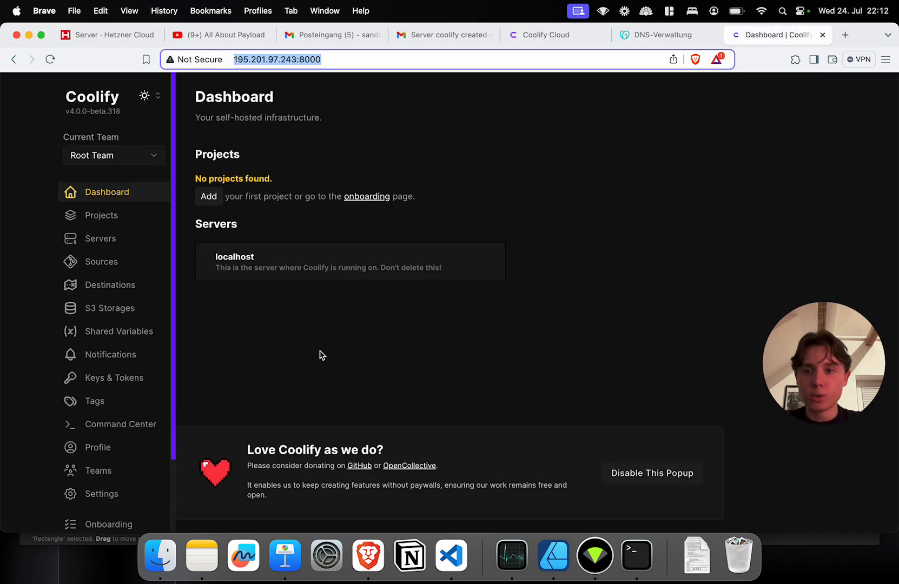
click(99, 494)
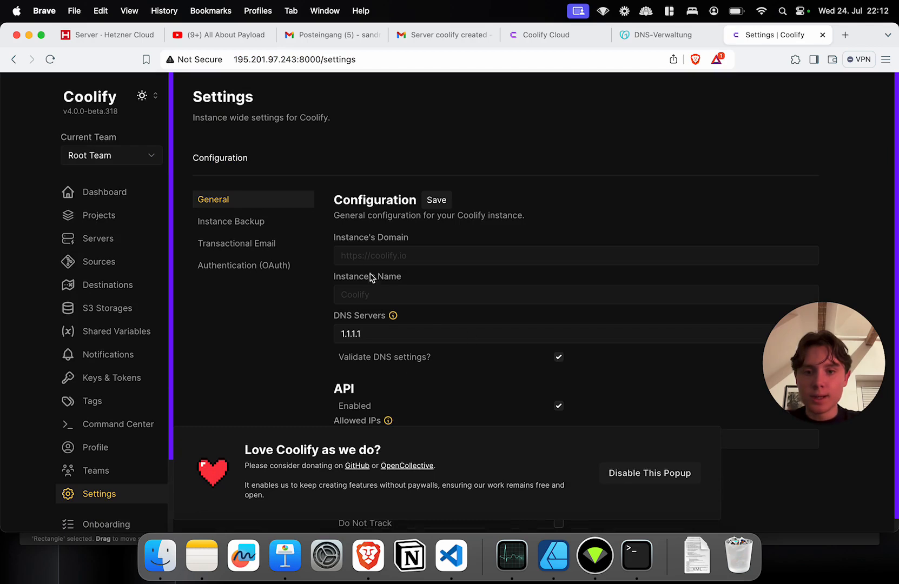
click(576, 256)
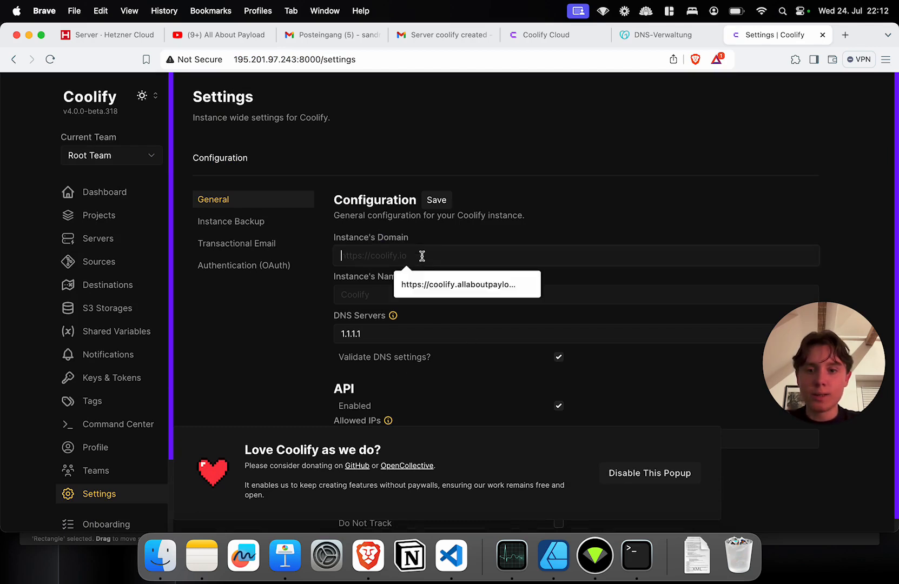
text(htt)
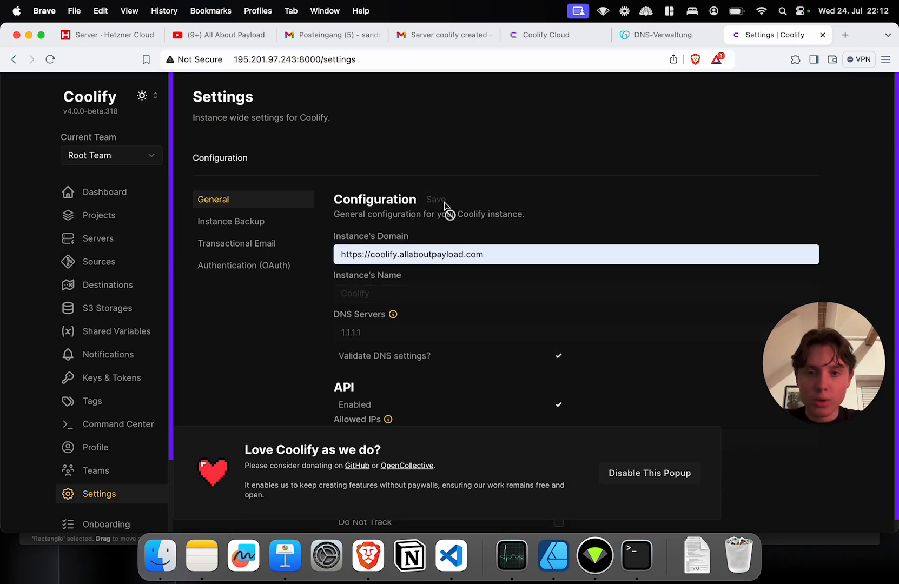
click(436, 199)
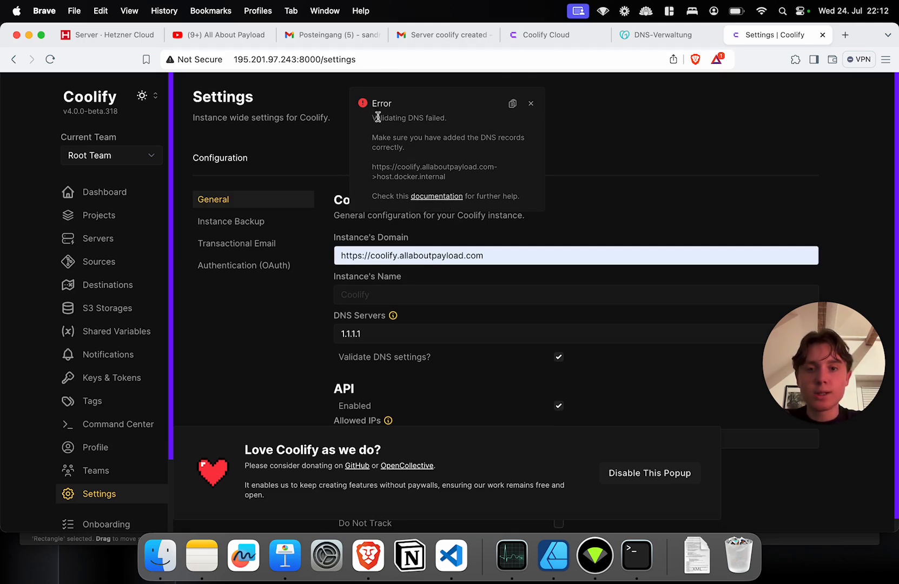
mouse_move(444, 132)
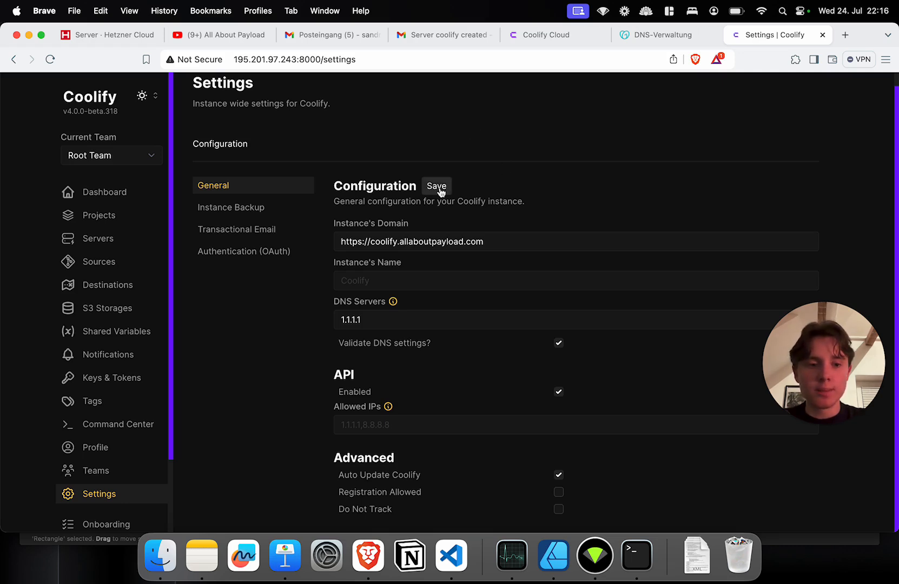
click(436, 187)
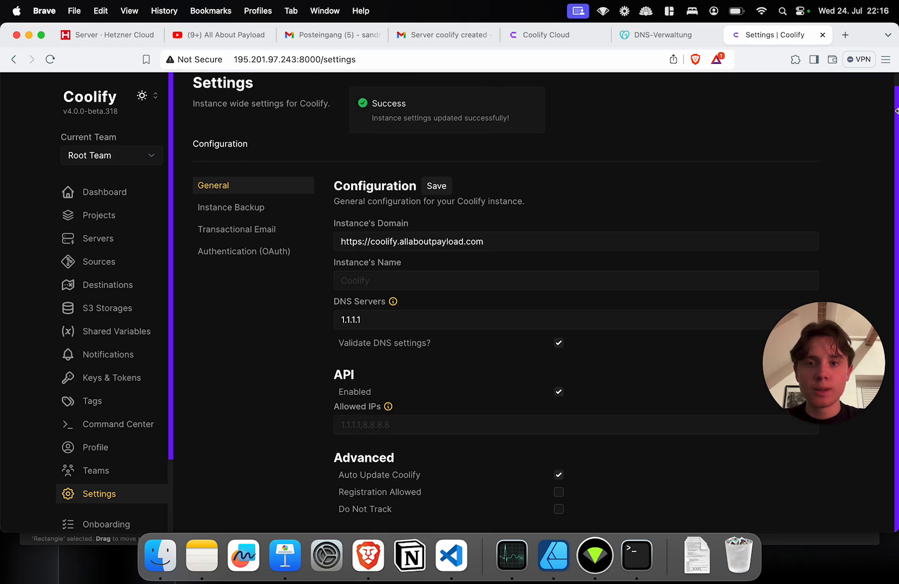
- Visit coolify.allaboutpayload.com in a new tab, revealing the certificate privacy error
click(845, 35)
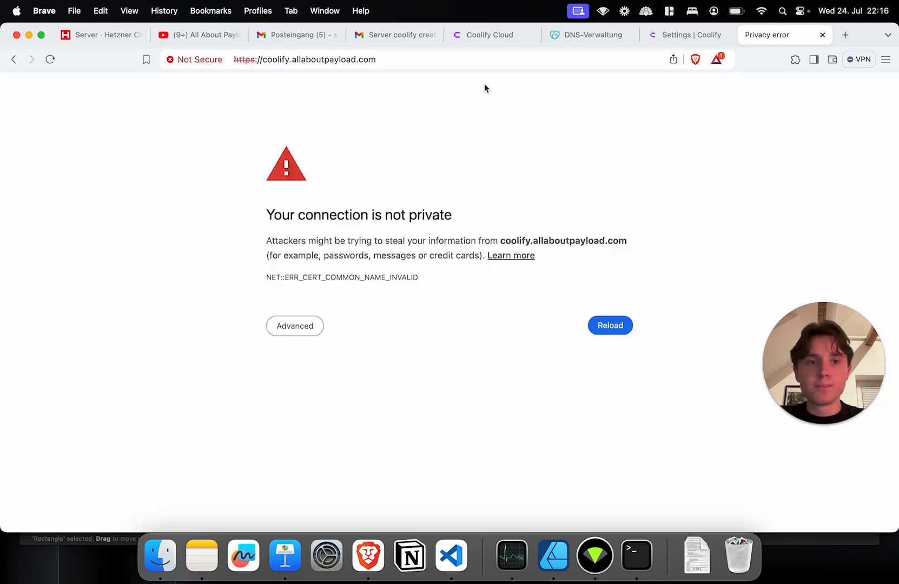
mouse_move(410, 121)
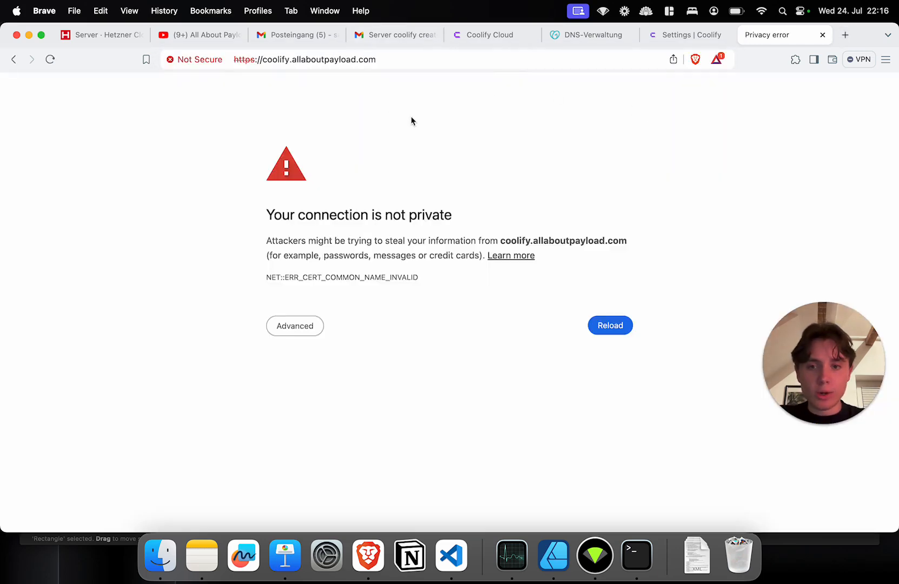
mouse_move(291, 303)
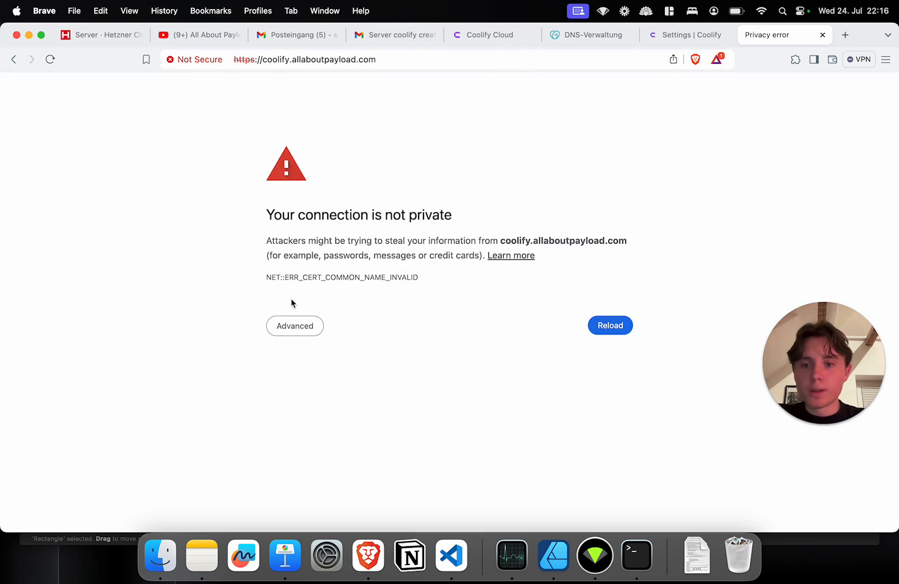
mouse_move(510, 255)
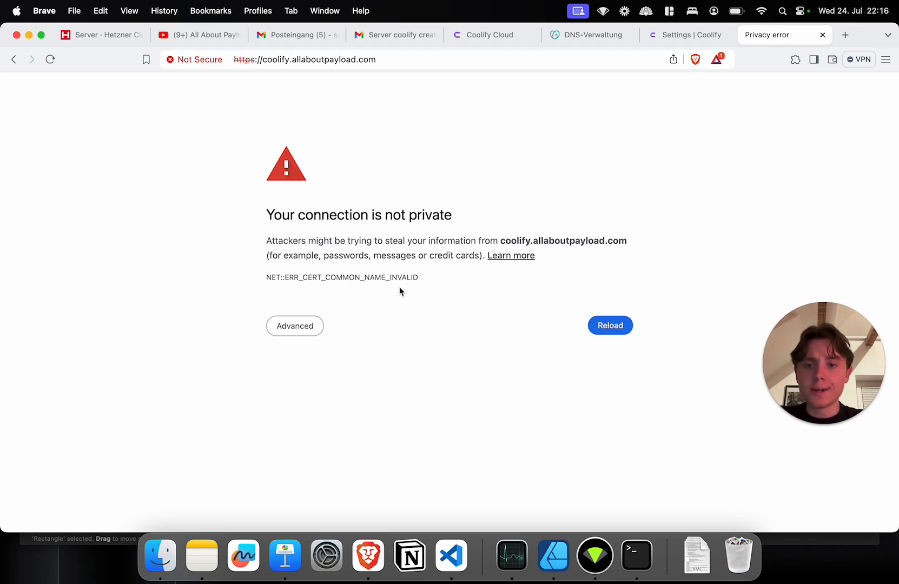
mouse_move(424, 294)
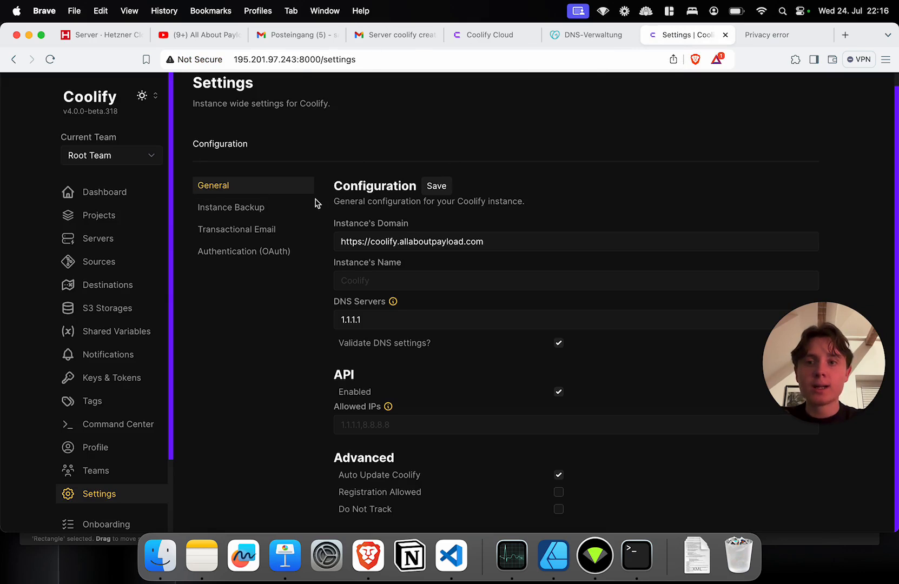
click(293, 60)
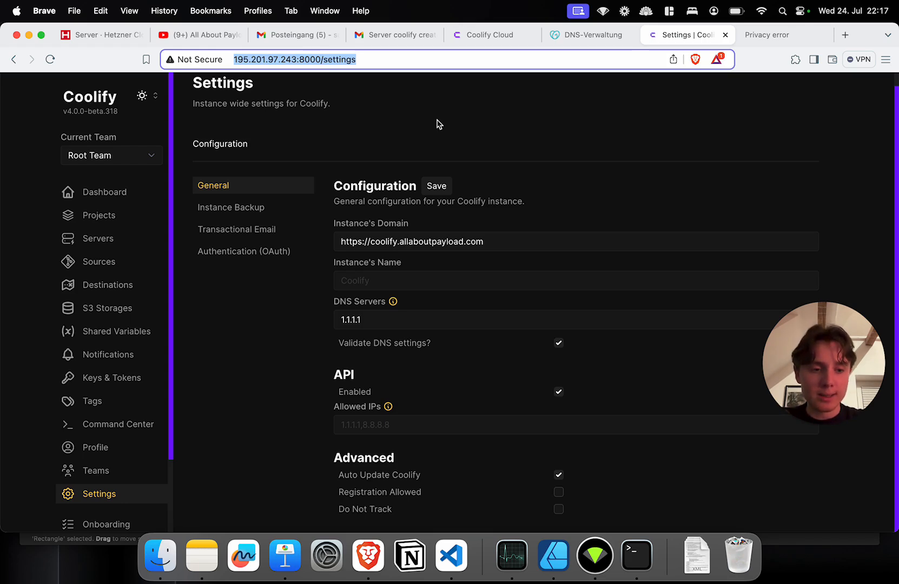
scroll(down, 3)
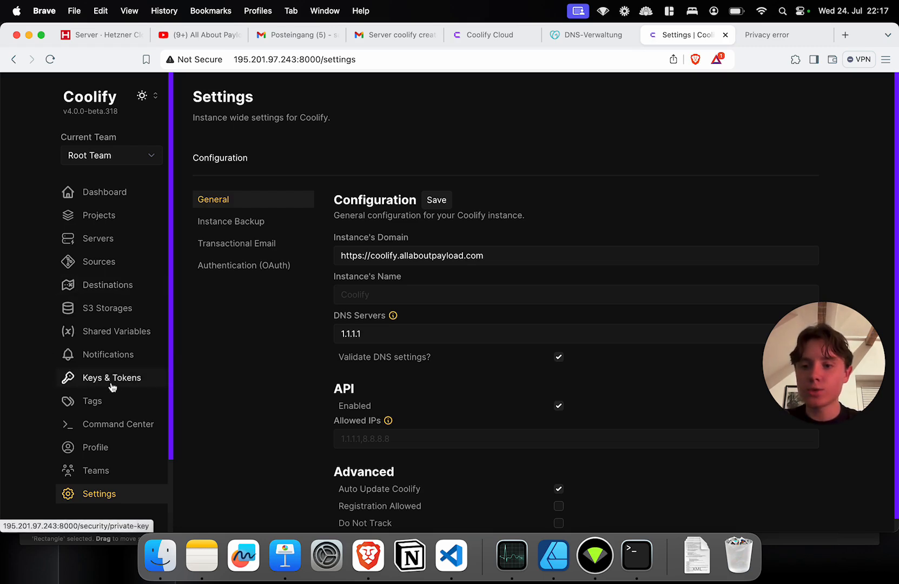
- Generate a new RSA SSH key in Keys & Tokens and rename it projects-1-c4sc40k
click(105, 377)
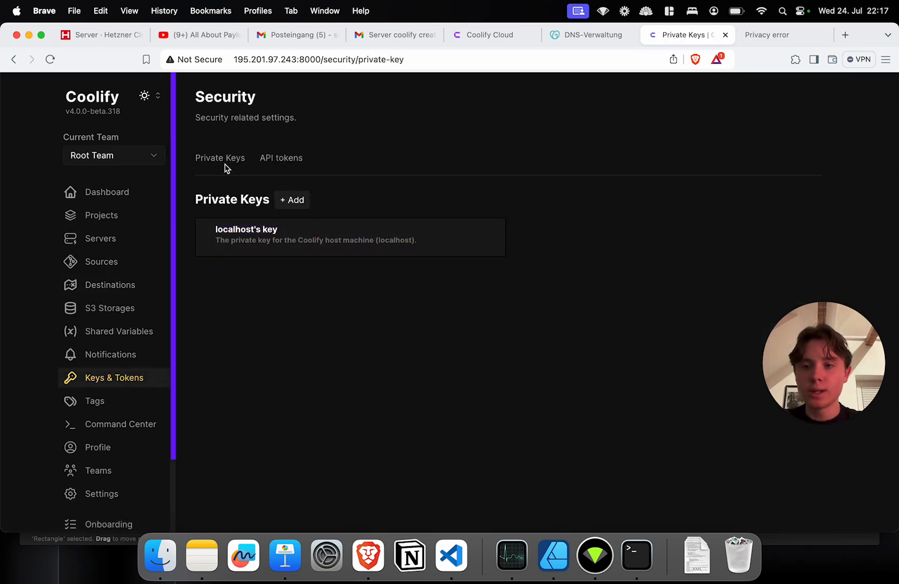
click(291, 200)
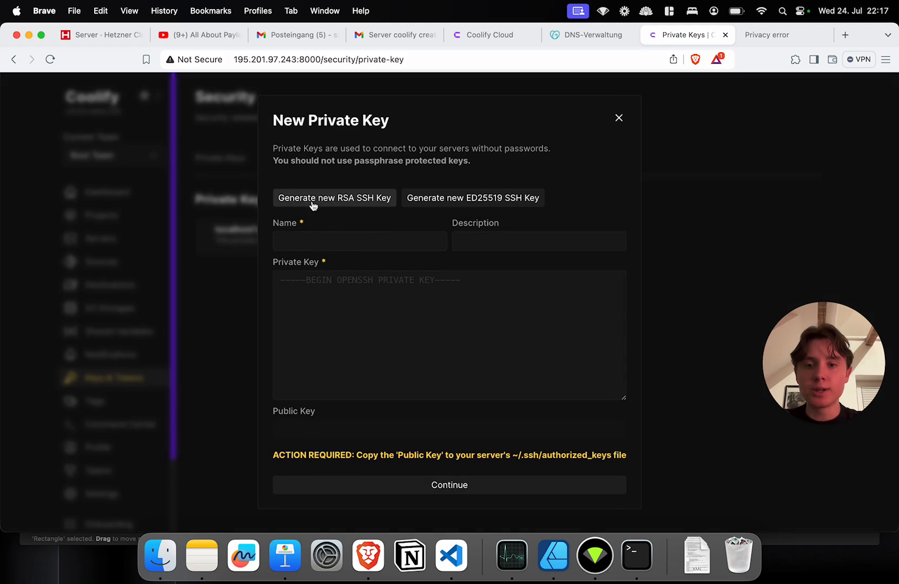
click(334, 198)
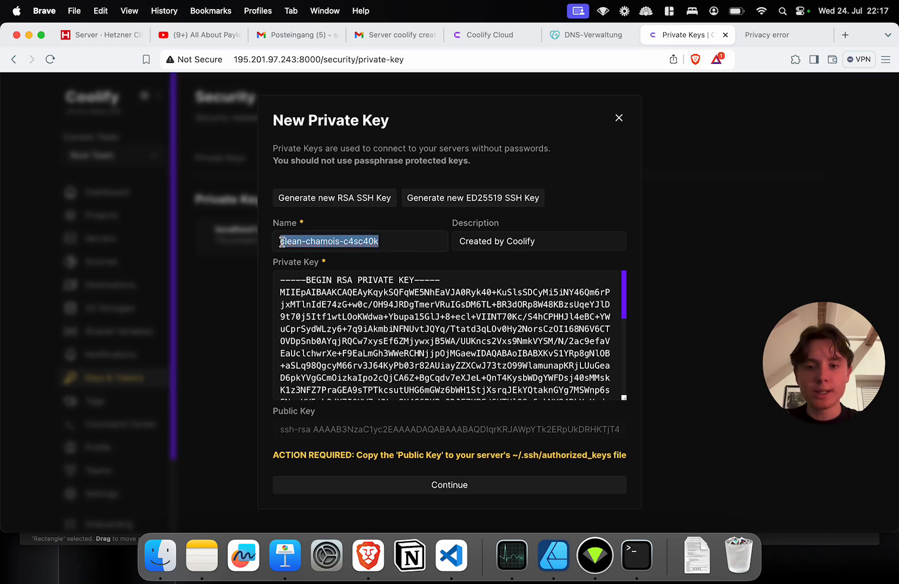
click(339, 242)
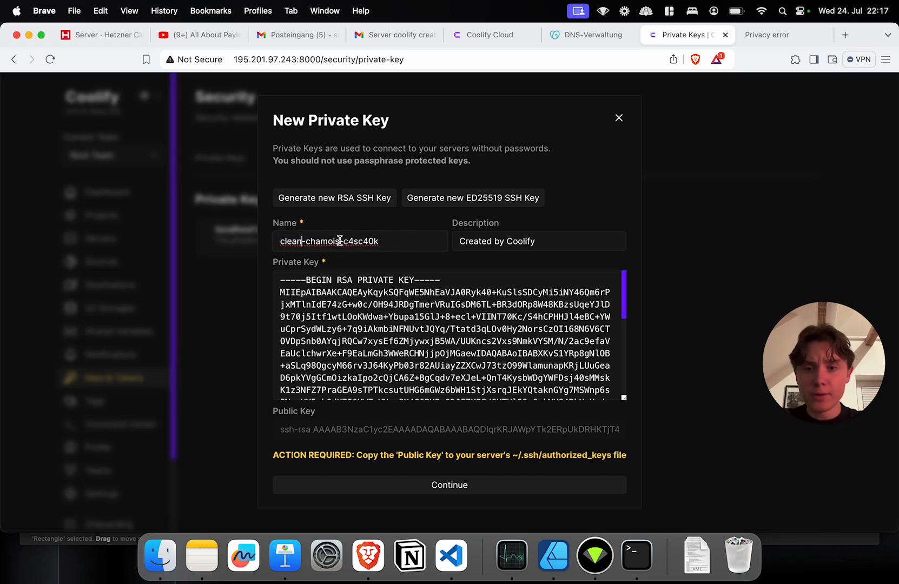
double_click(308, 242)
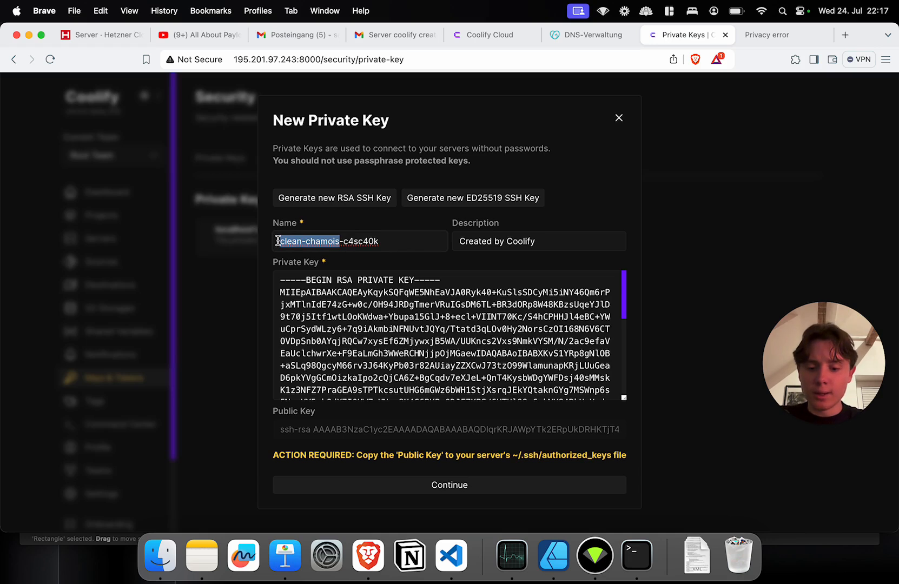
text(projects-1-c4sc40k)
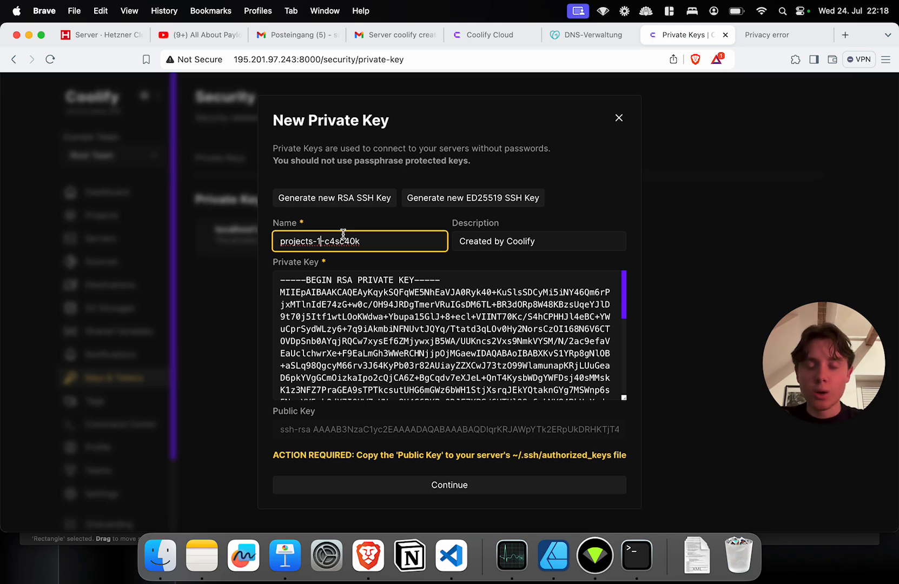
mouse_move(327, 327)
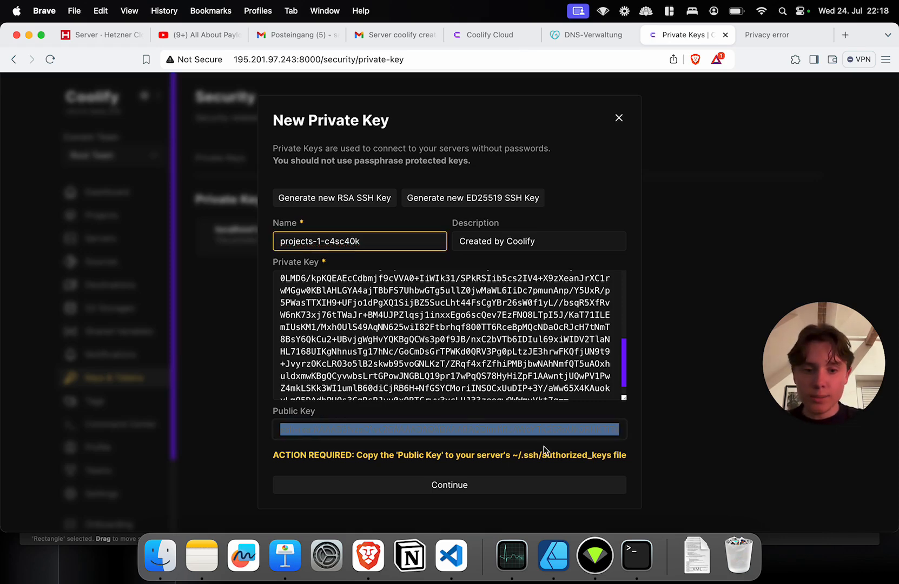
- Reopen the New Private Key form and select the generated public key for copying
click(619, 118)
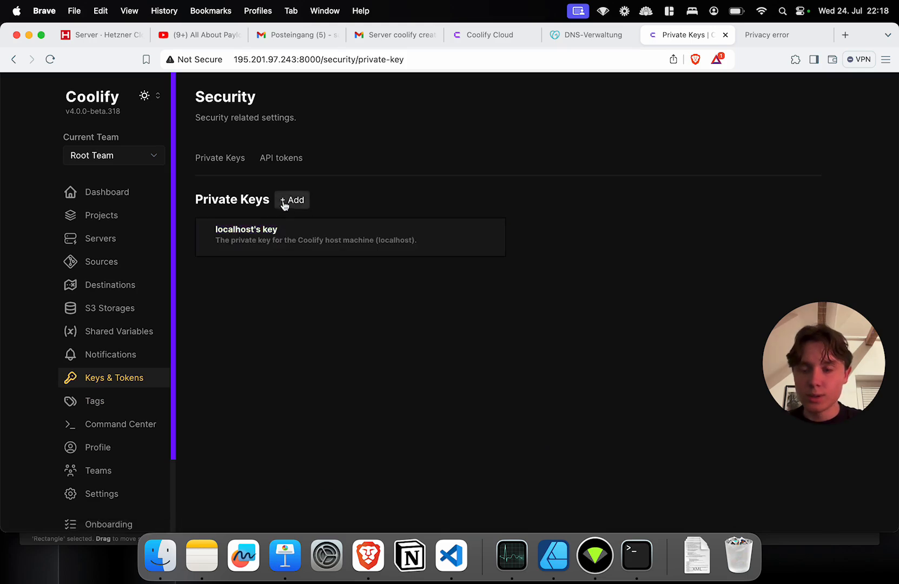
click(291, 200)
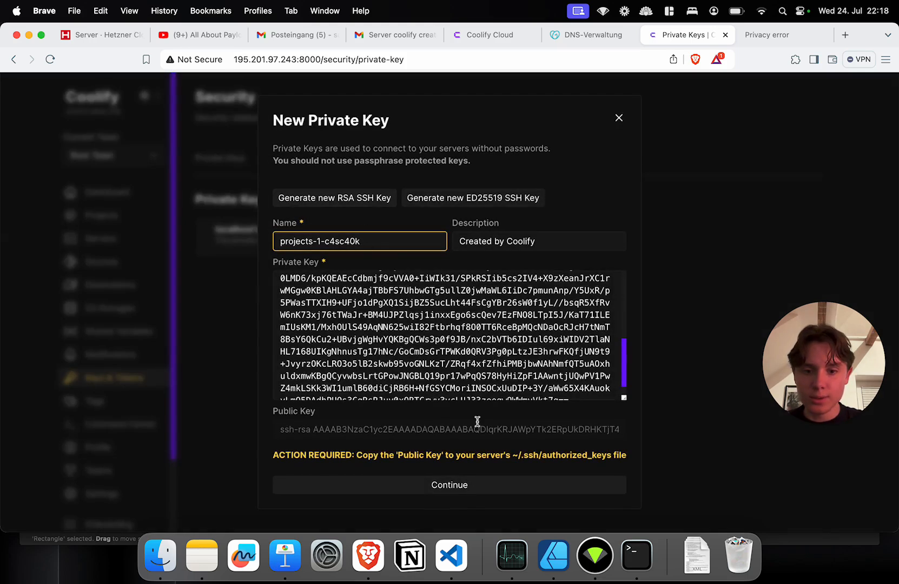
triple_click(449, 428)
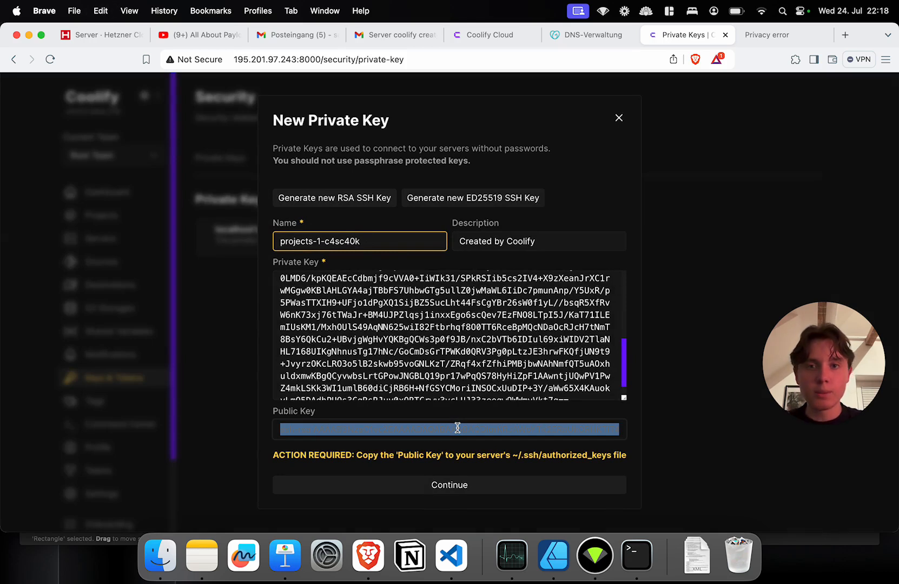
click(201, 556)
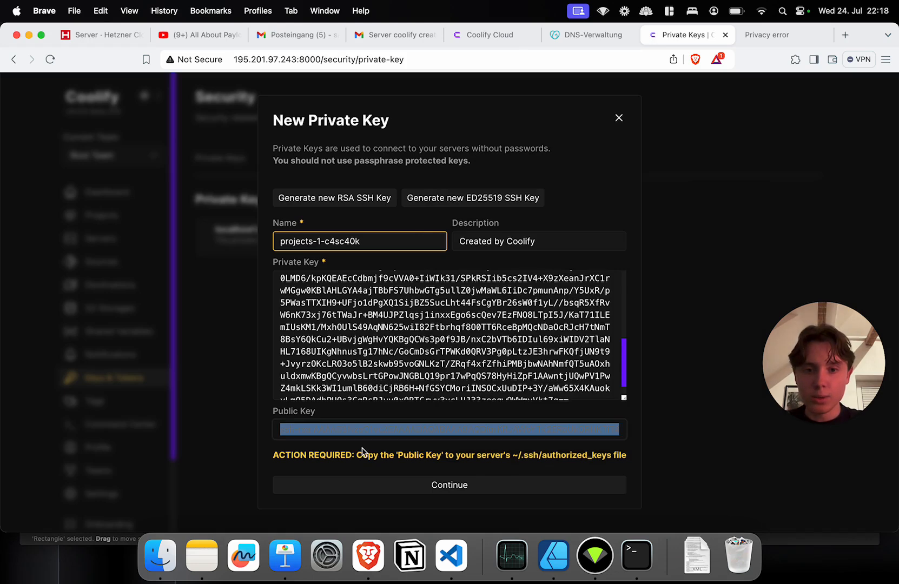
- Save the projects-1-c4sc40k private key and switch back to Terminal
click(449, 484)
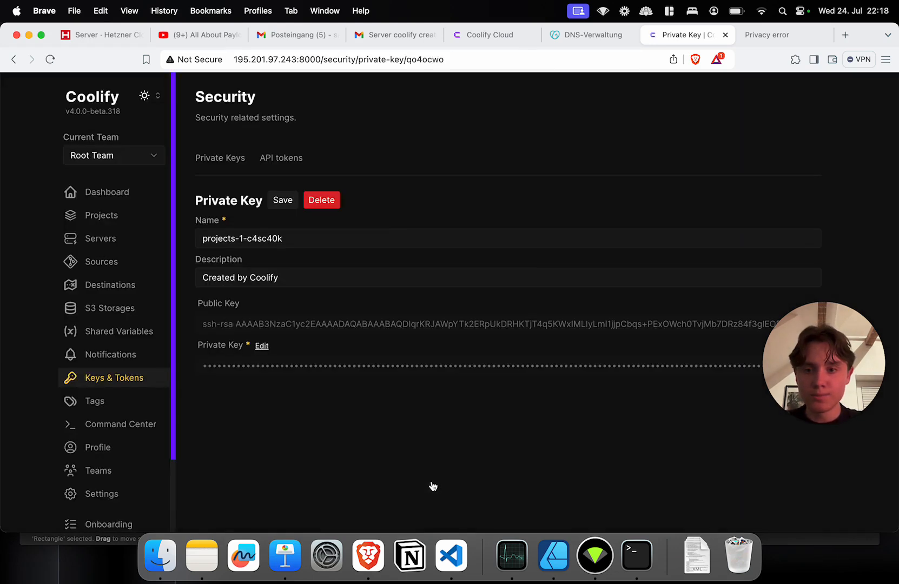
mouse_move(110, 309)
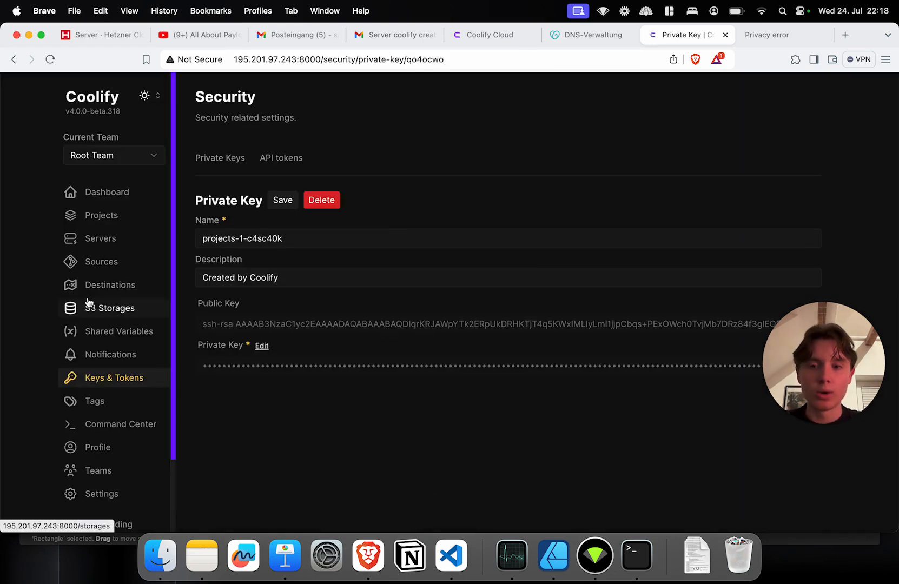
click(394, 35)
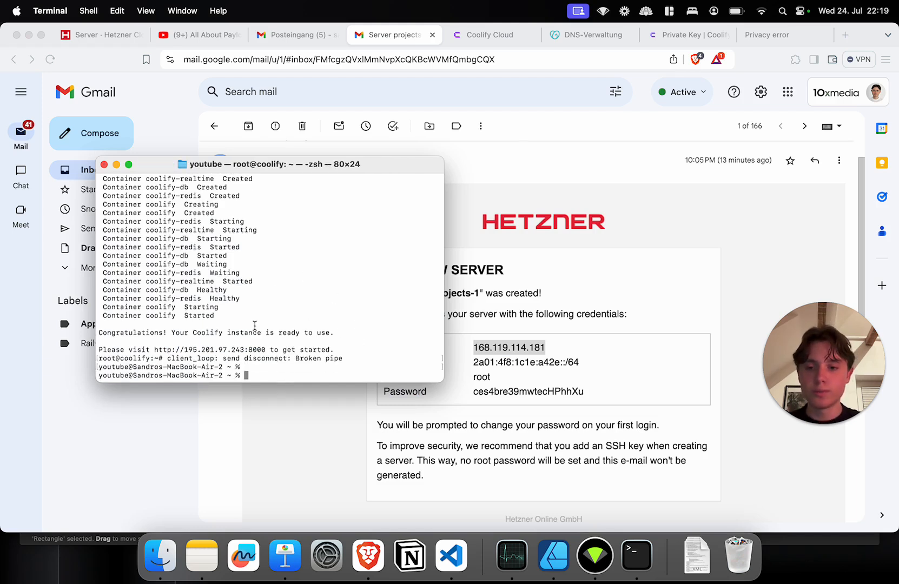
- SSH as root into 168.119.114.181, accept the host key and log in with the emailed password
text(ssh r)
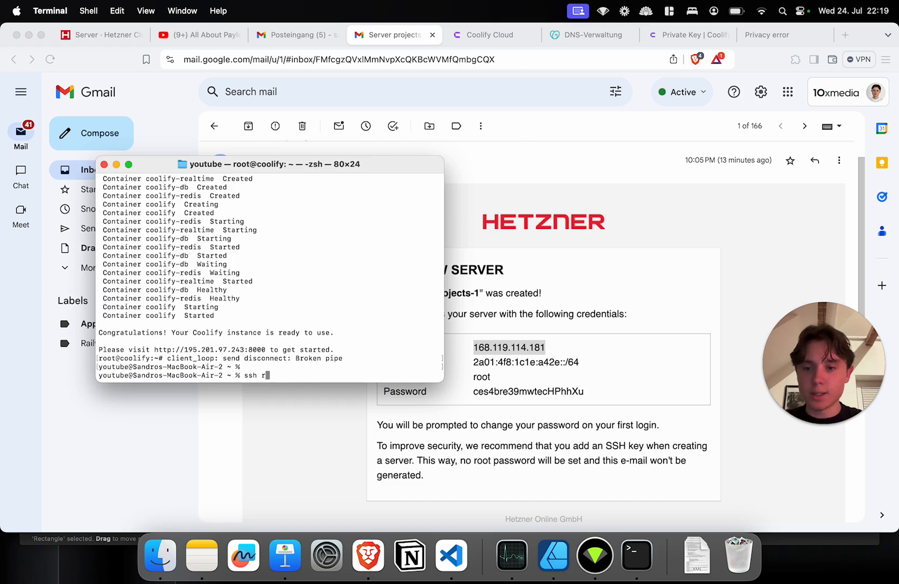
text(oot@168.119.114.181)
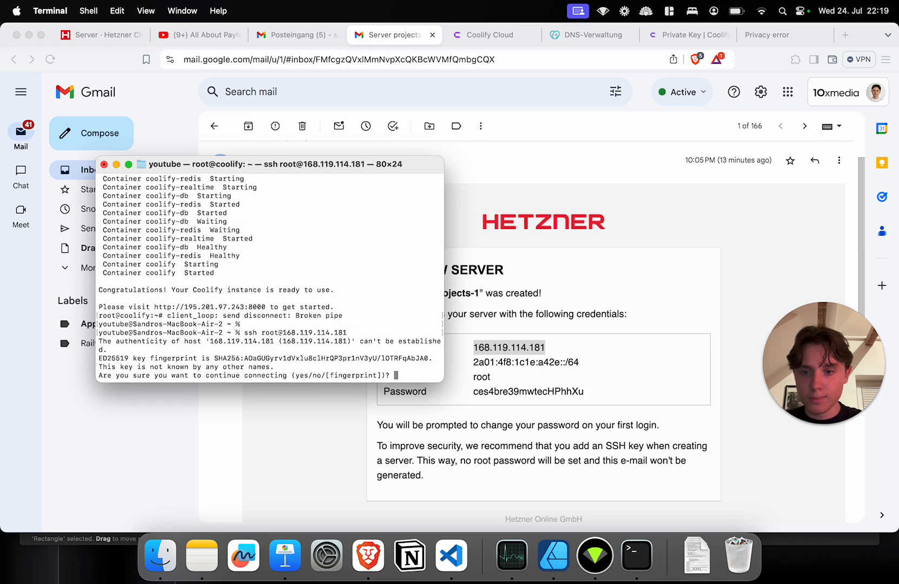
text(yes)
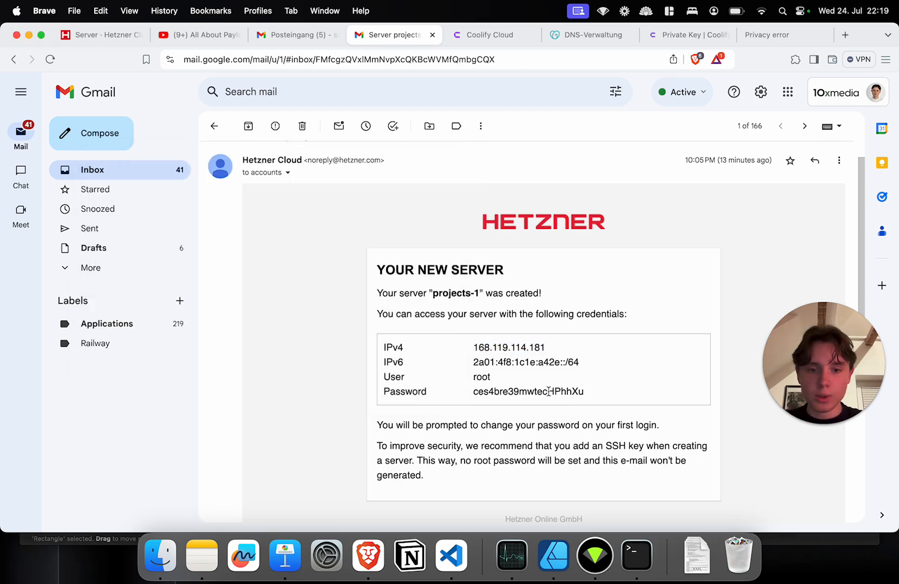
click(635, 555)
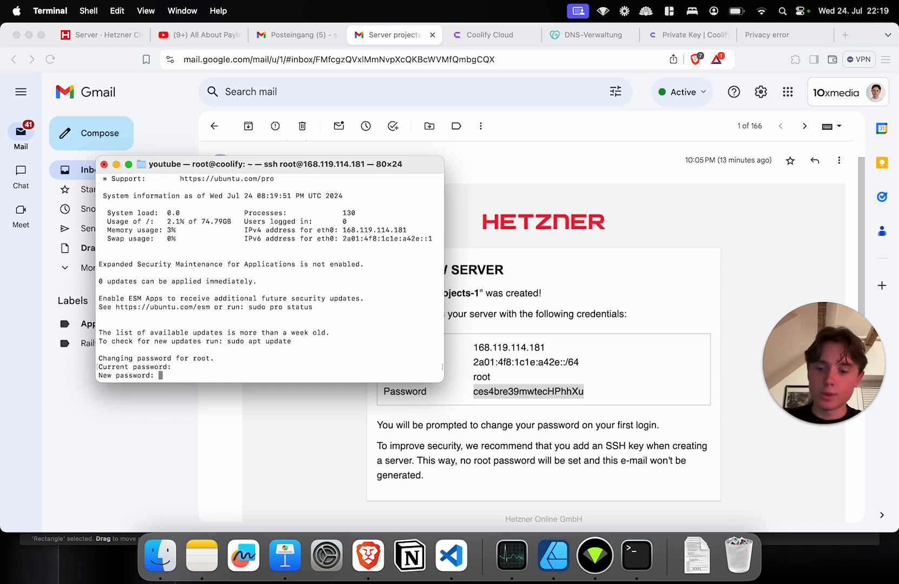
key(enter)
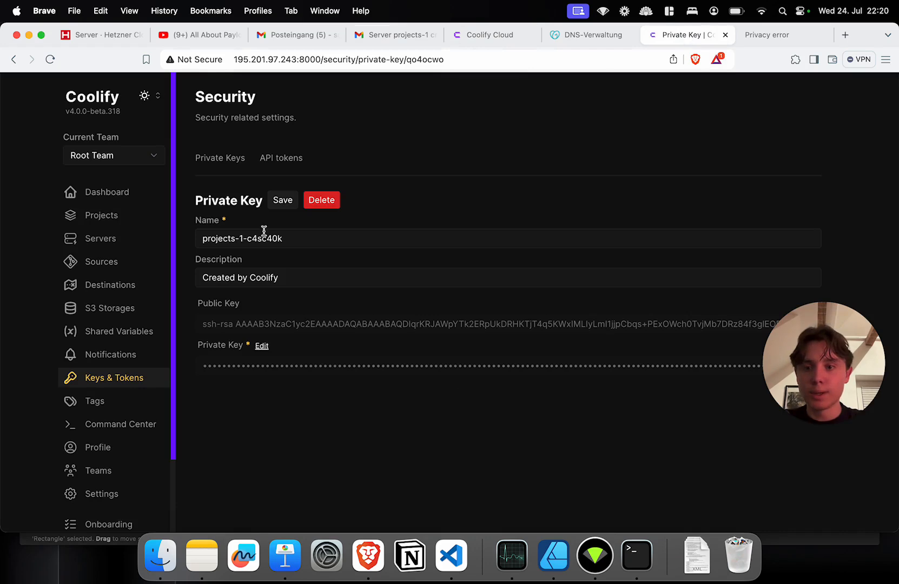
- Grab the ~/.ssh/authorized_keys path from Coolify's new-key notice and return to the server terminal
click(221, 158)
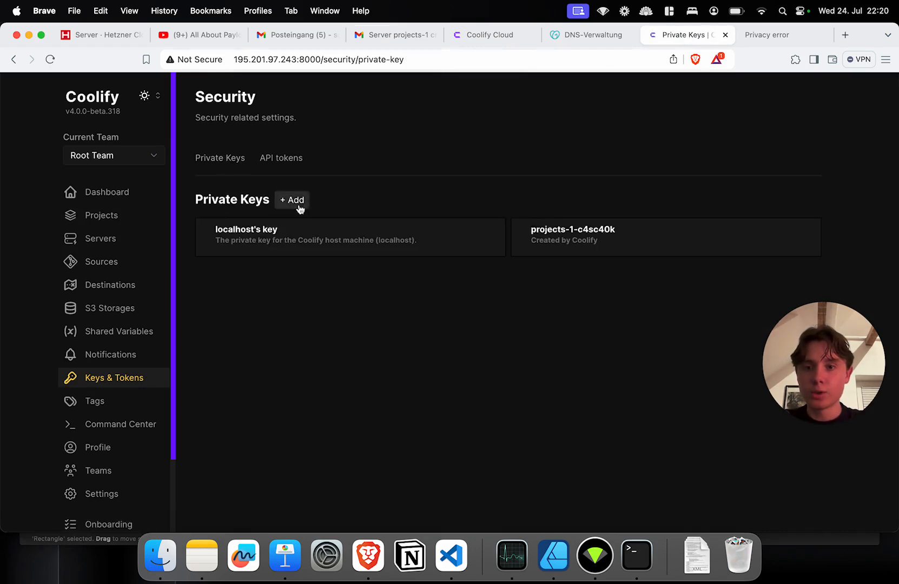
click(291, 199)
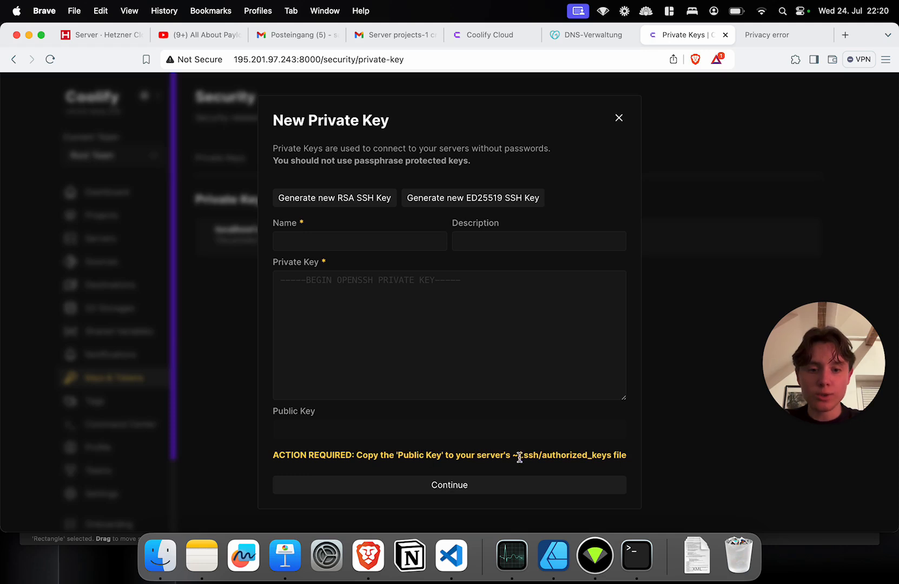
drag(512, 455, 598, 456)
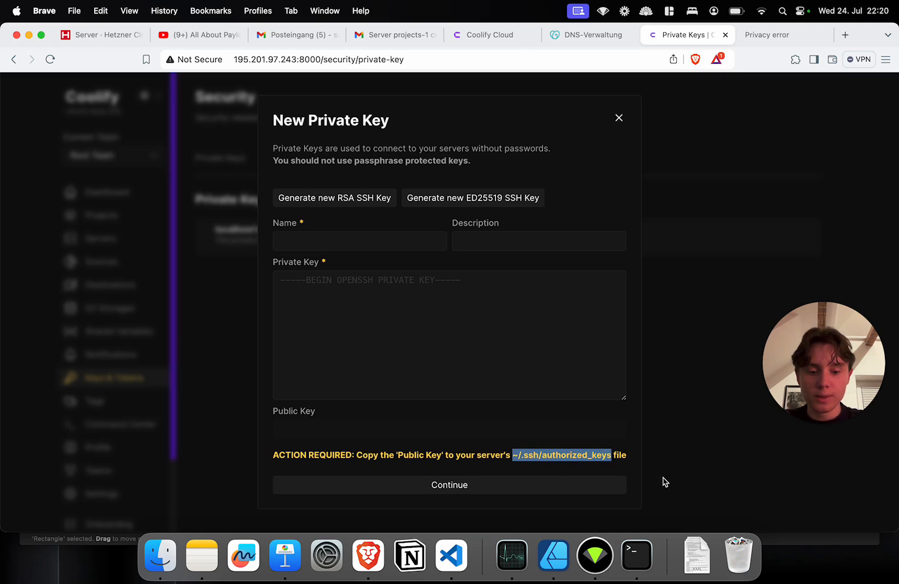
mouse_move(635, 555)
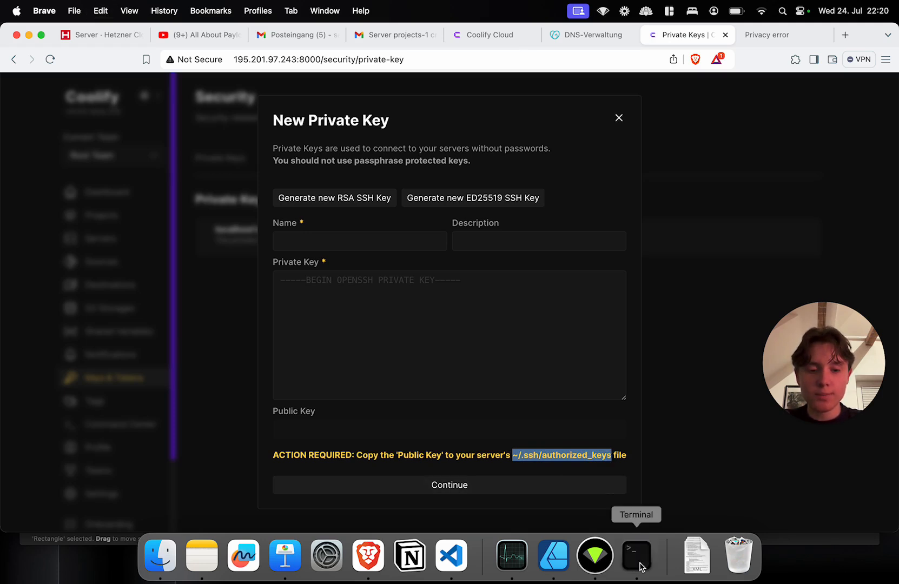
click(636, 554)
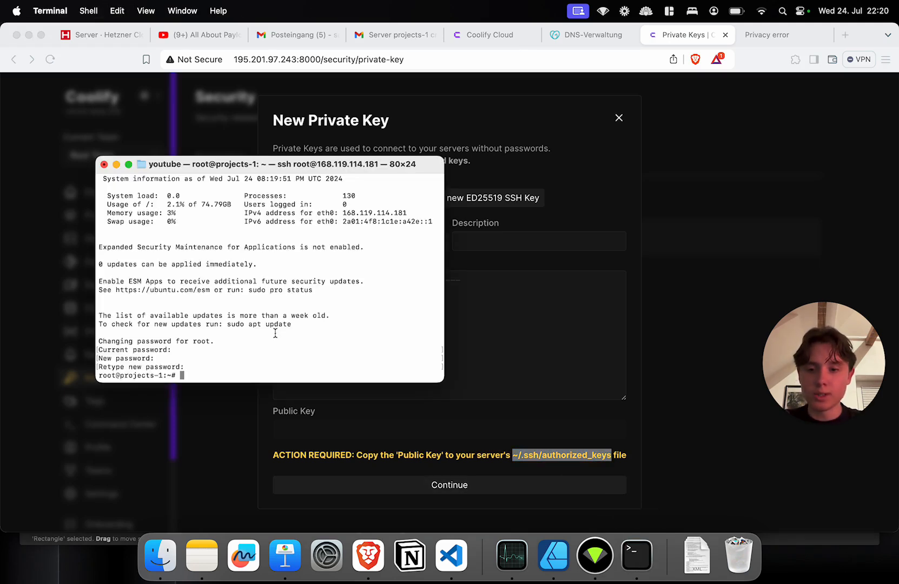
- Edit ~/.ssh/authorized_keys in nano, paste the coolify-generated-ssh-key public key and save
text(nano)
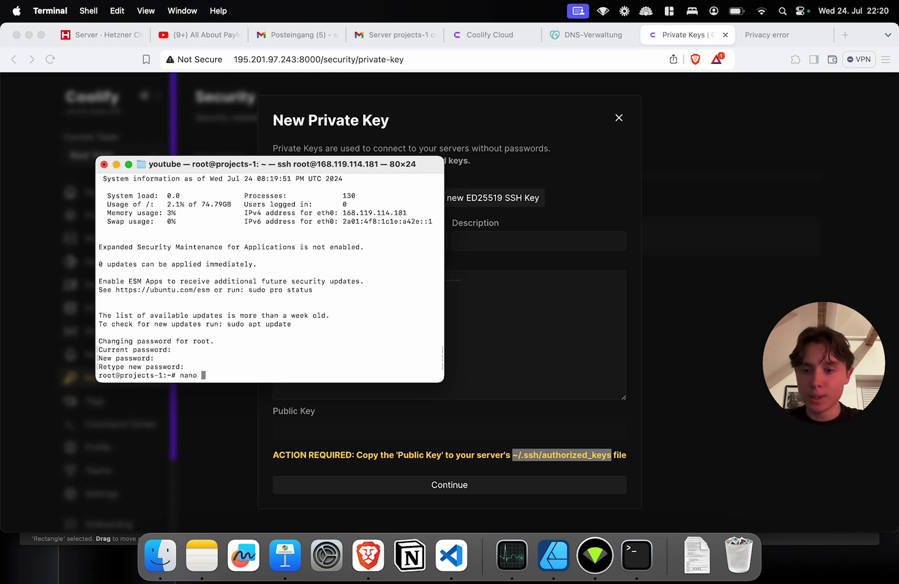
text(~/.ssh/authorized_keys)
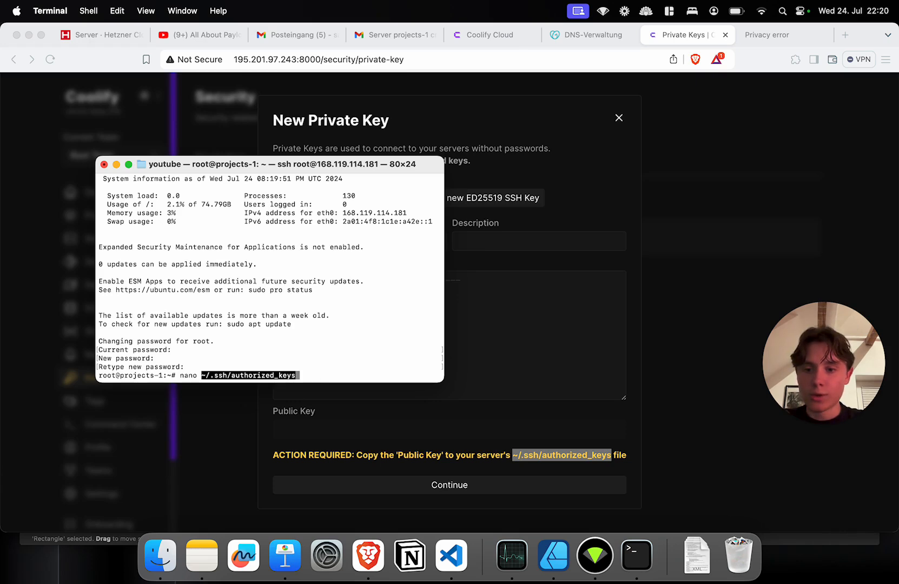
key(enter)
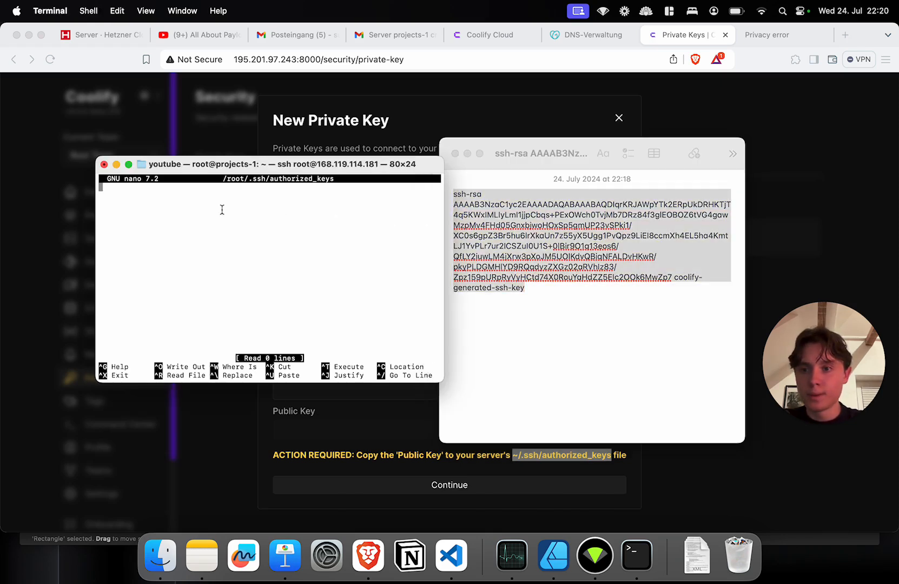
text(aHdZZ5EIc2OOk6MwZp7 coolify-generated-ssh-key)
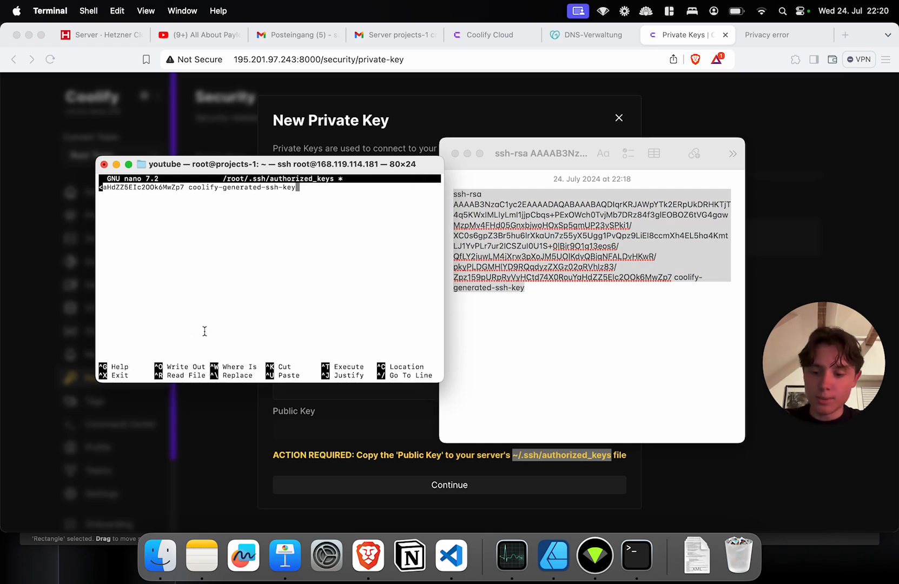
key(ctrl+x)
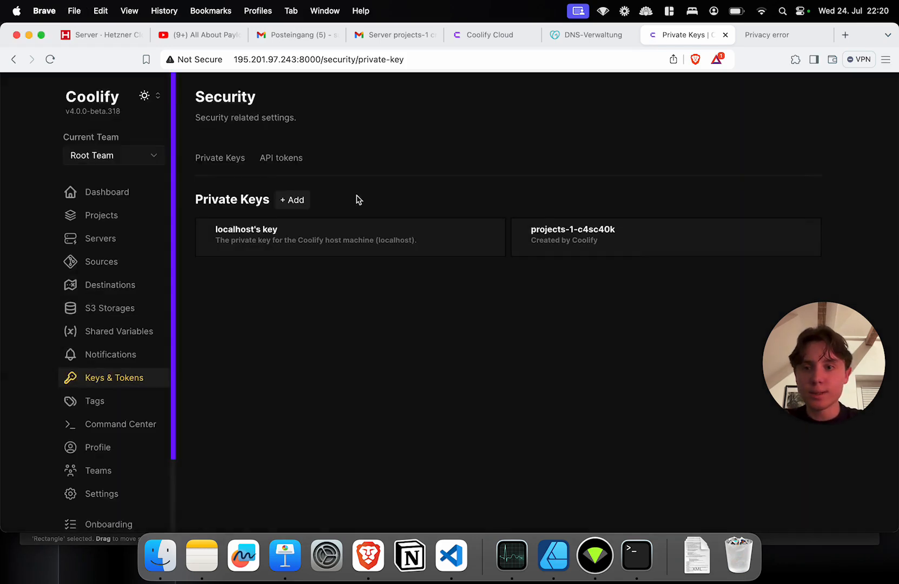
- Add server projects-1 at 168.119.114.181 using the projects-1 private key
click(101, 238)
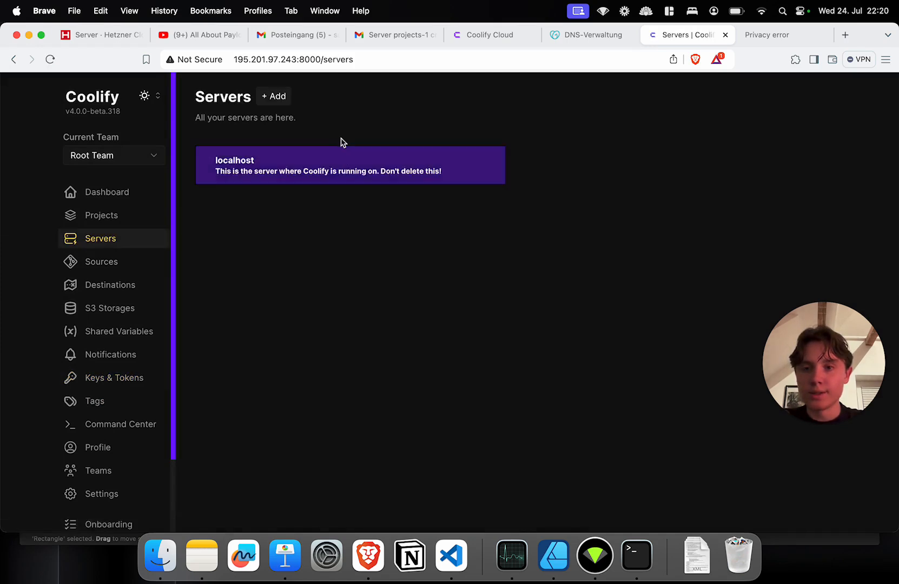
click(274, 96)
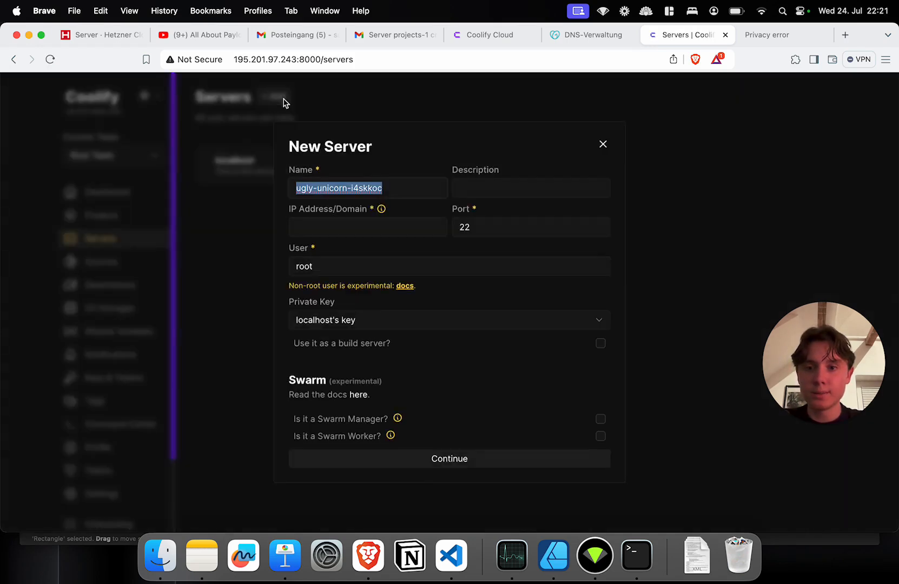
text(pr)
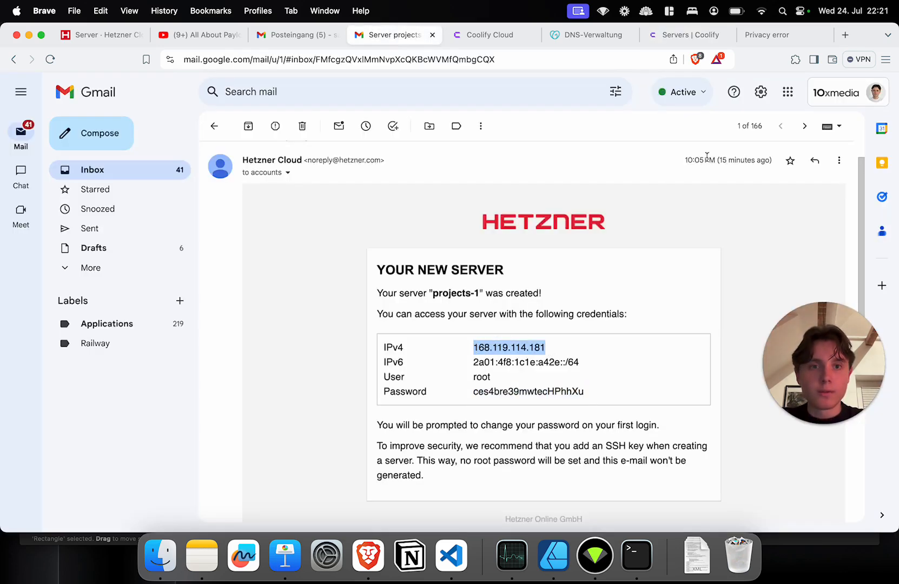
click(683, 34)
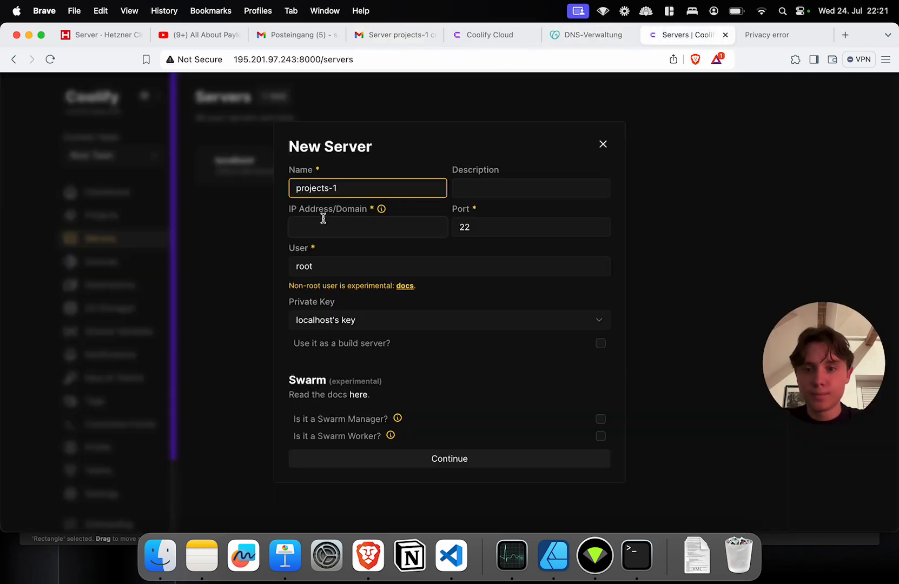
text(168.119.114.181)
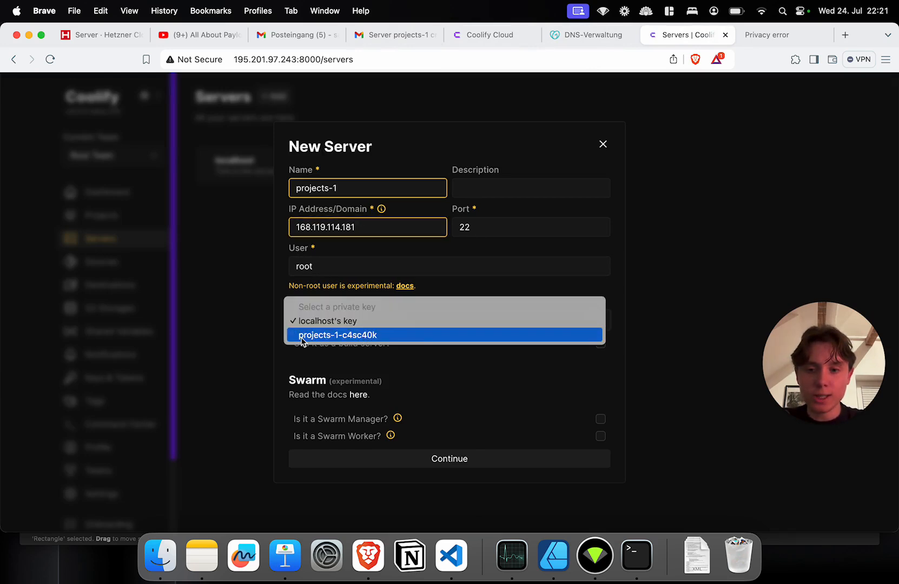
click(338, 334)
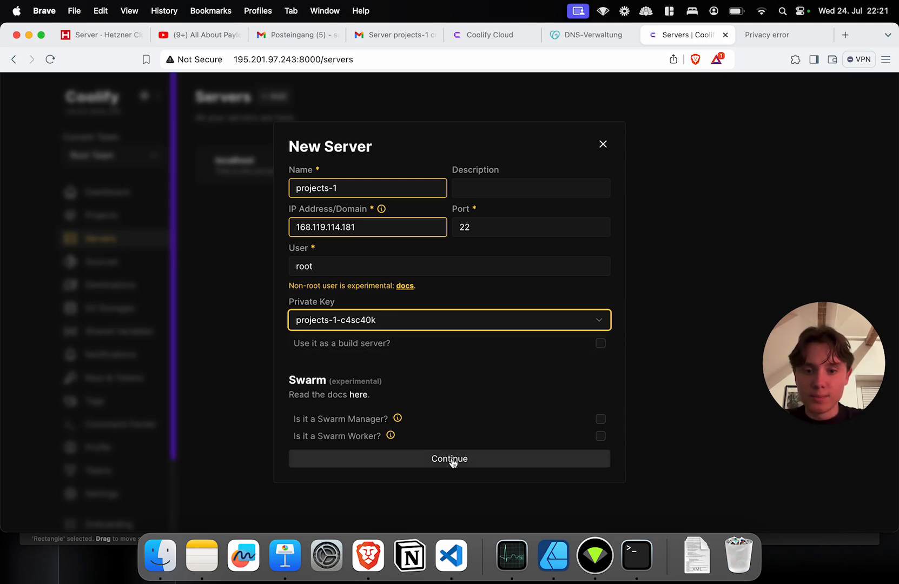
click(449, 459)
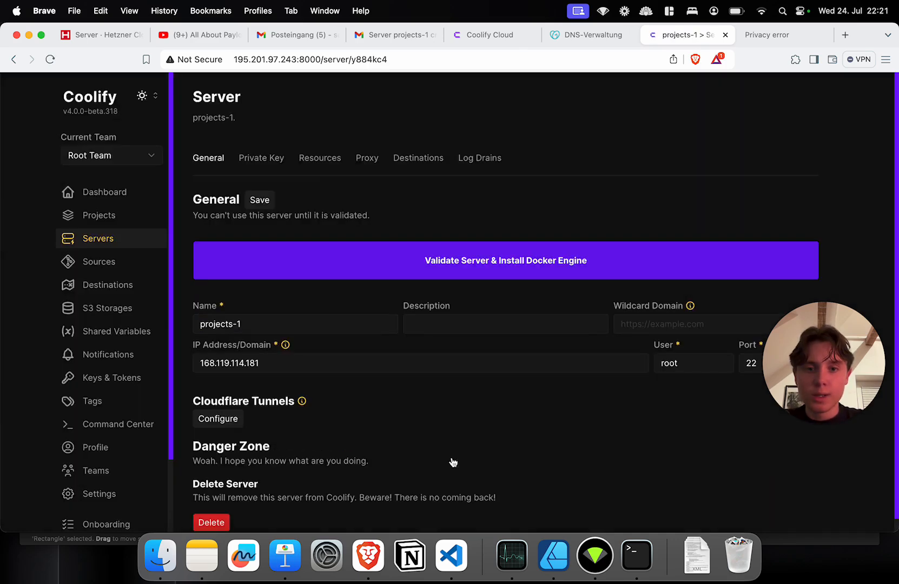
mouse_move(447, 267)
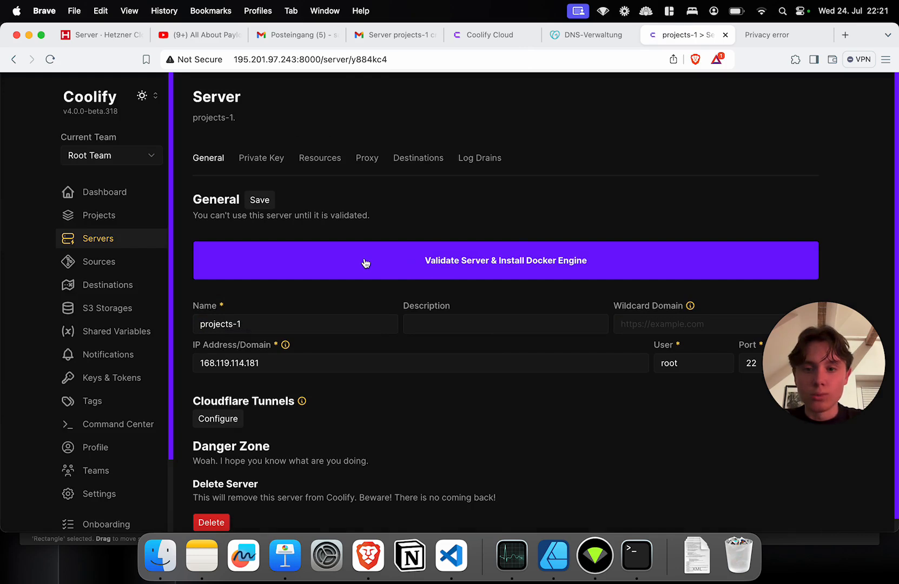
- Validate projects-1 and install Docker Engine, confirm the validated status, then go to Projects
click(504, 261)
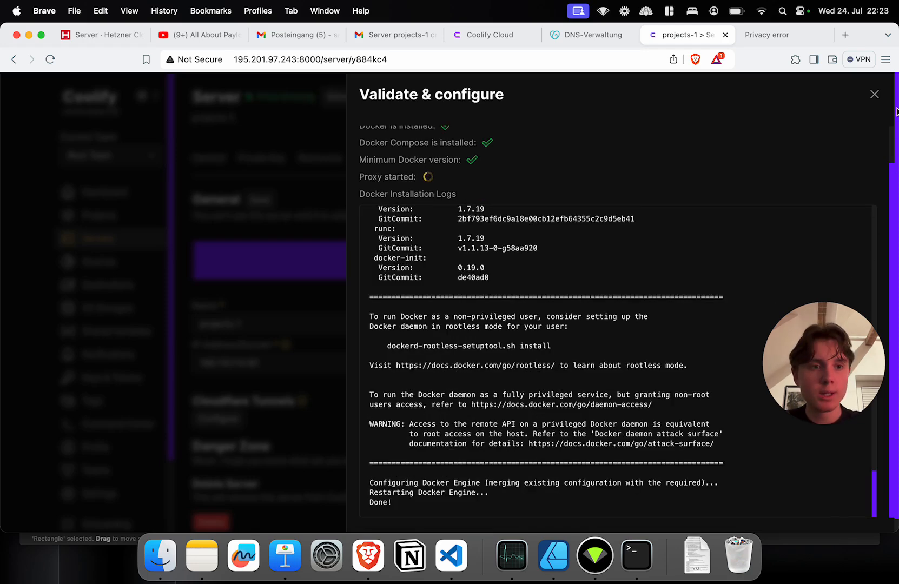
click(874, 94)
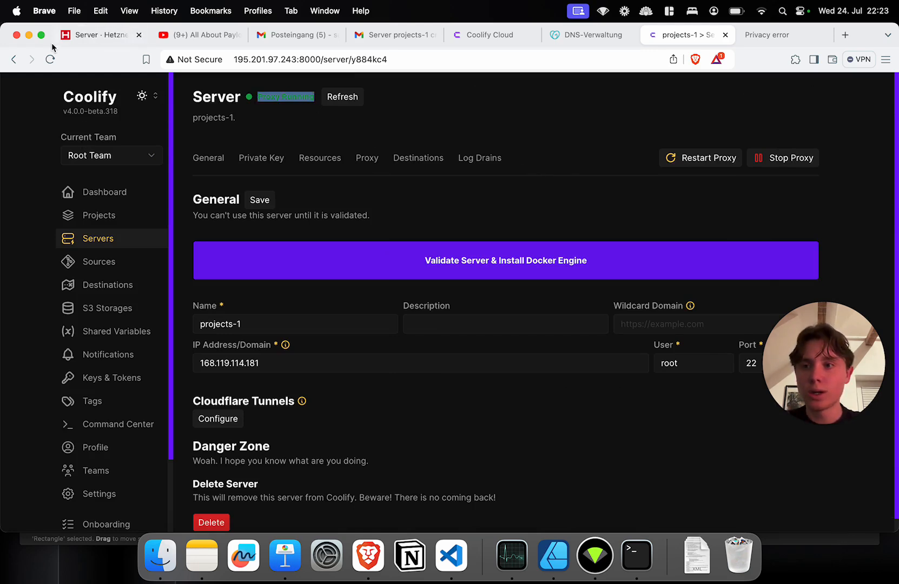
click(504, 261)
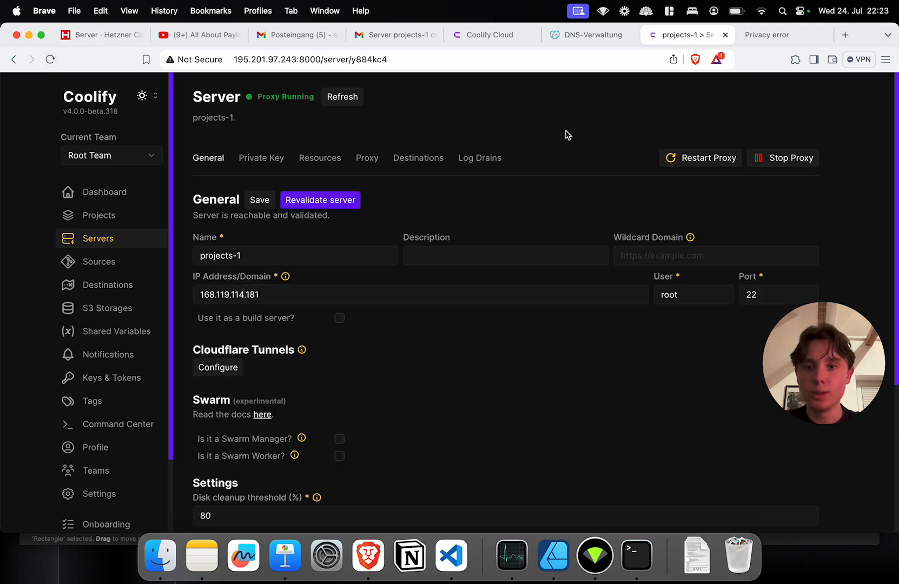
mouse_move(417, 397)
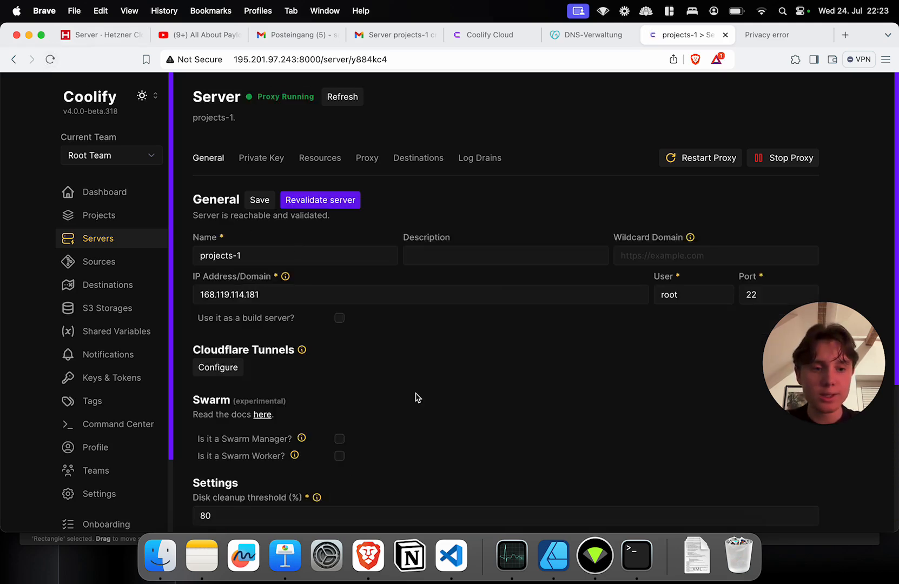
click(100, 216)
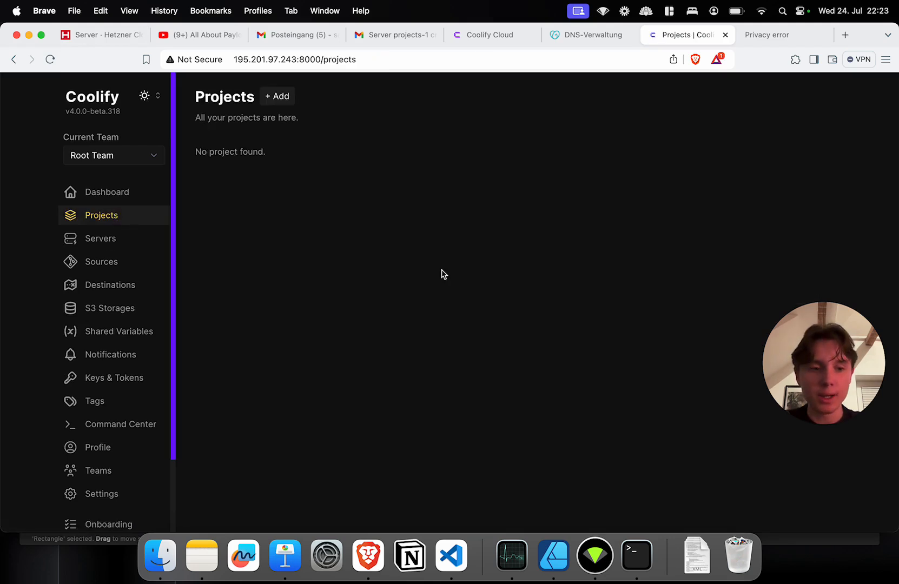
- Create project Test and begin adding a new resource to its production environment
click(277, 95)
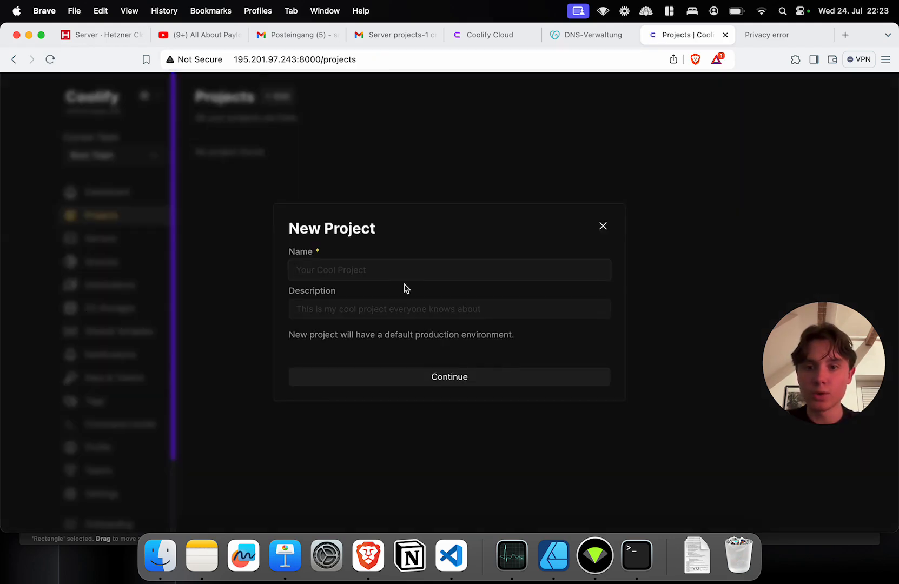
text(Test)
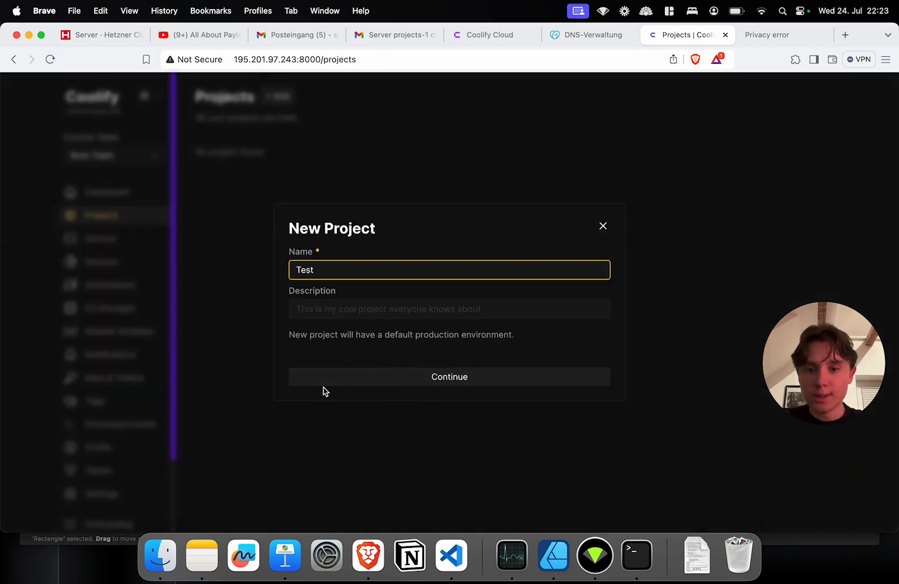
click(449, 377)
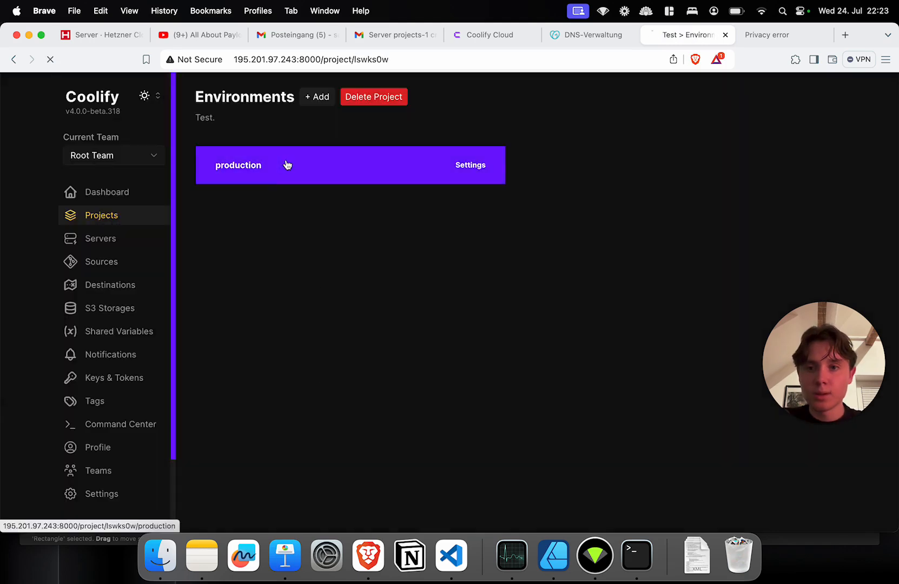
click(238, 166)
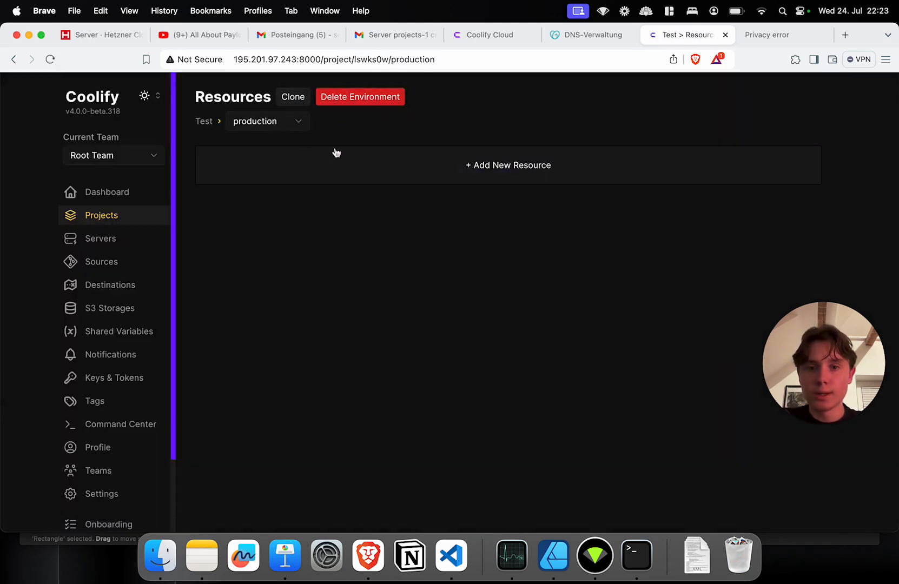
click(506, 165)
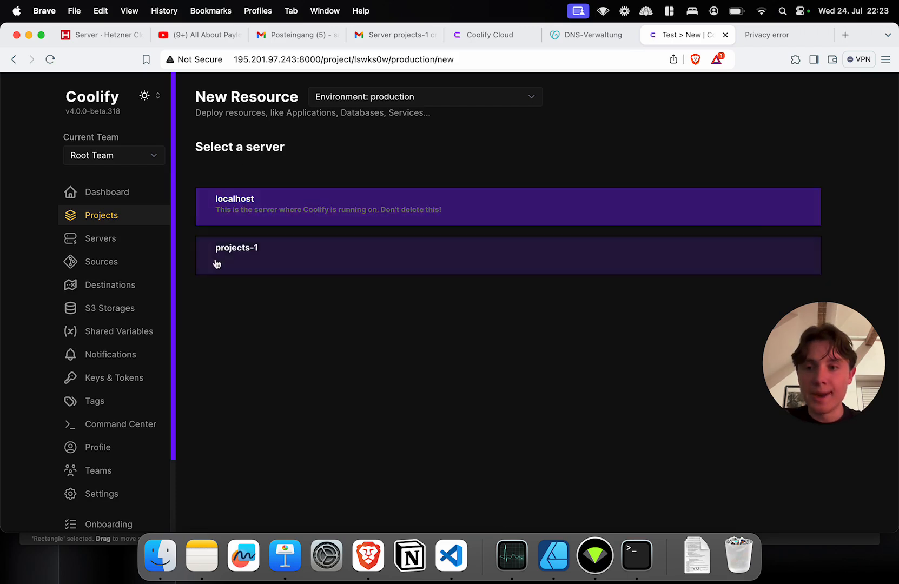
mouse_move(292, 200)
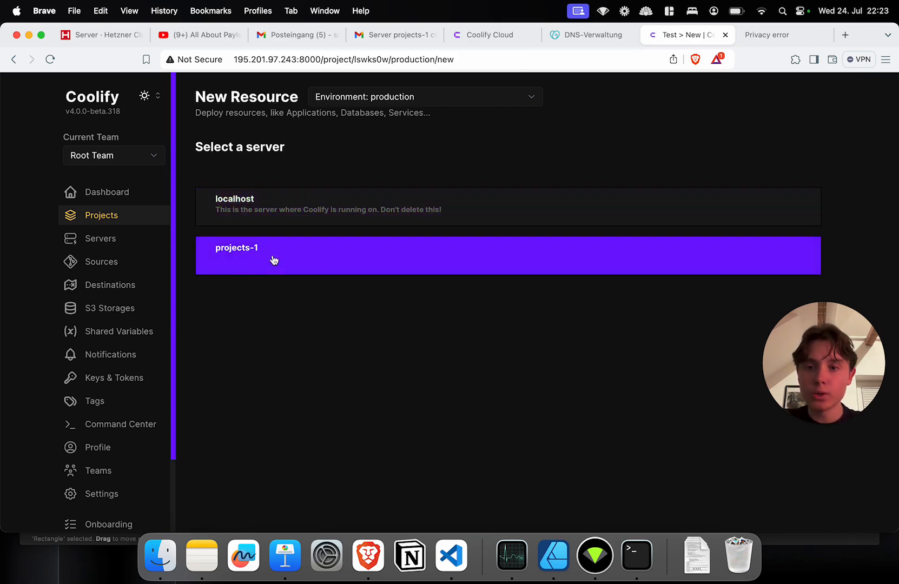
mouse_move(279, 265)
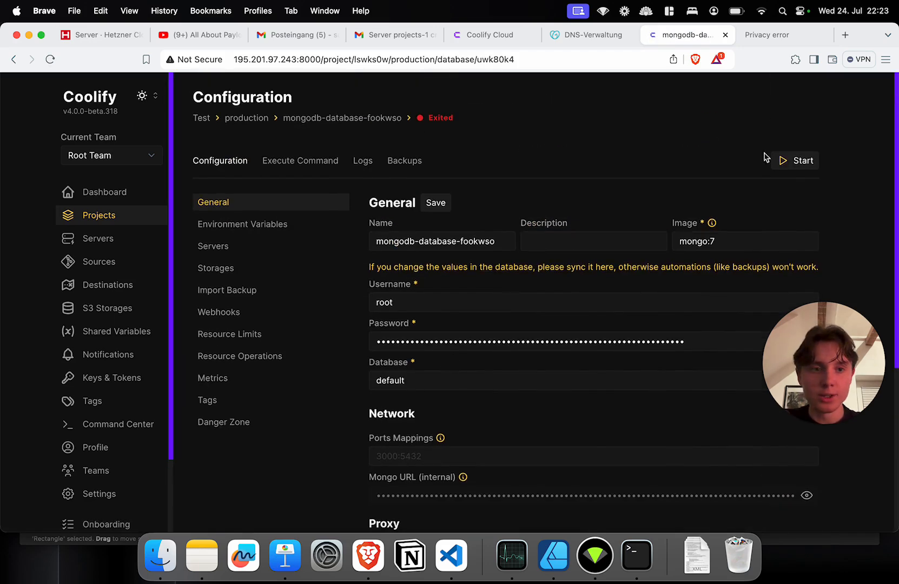
- Start the mongodb-database-fookwso database and close its startup logs once running
click(797, 161)
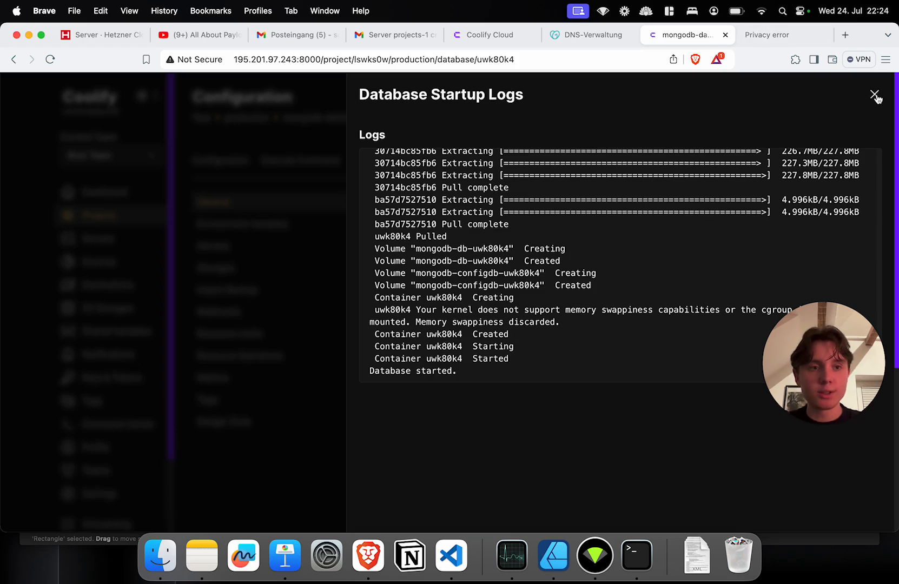
click(875, 94)
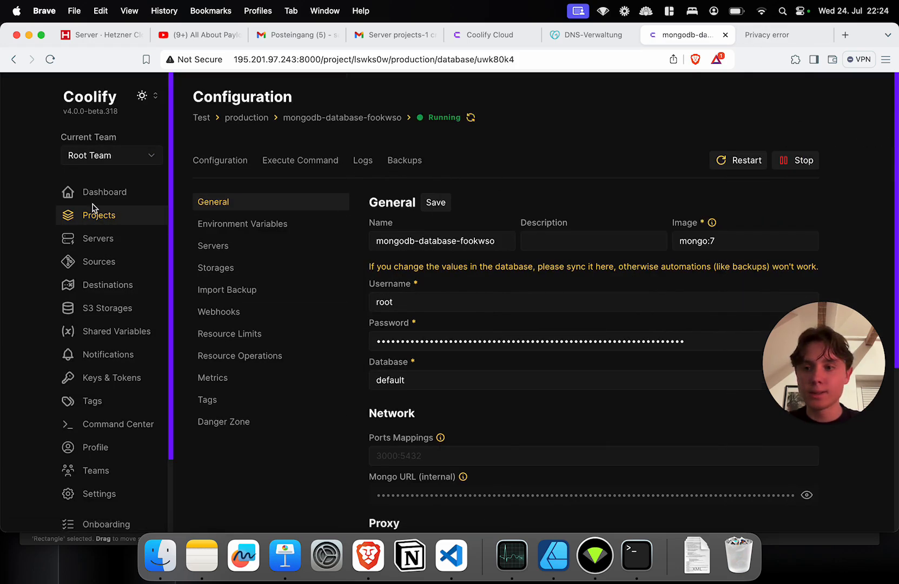
mouse_move(104, 200)
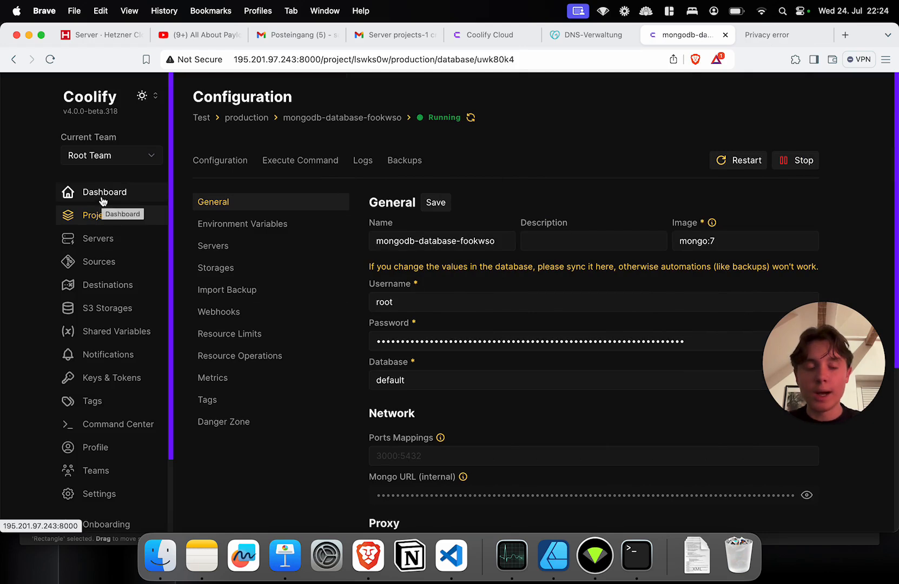